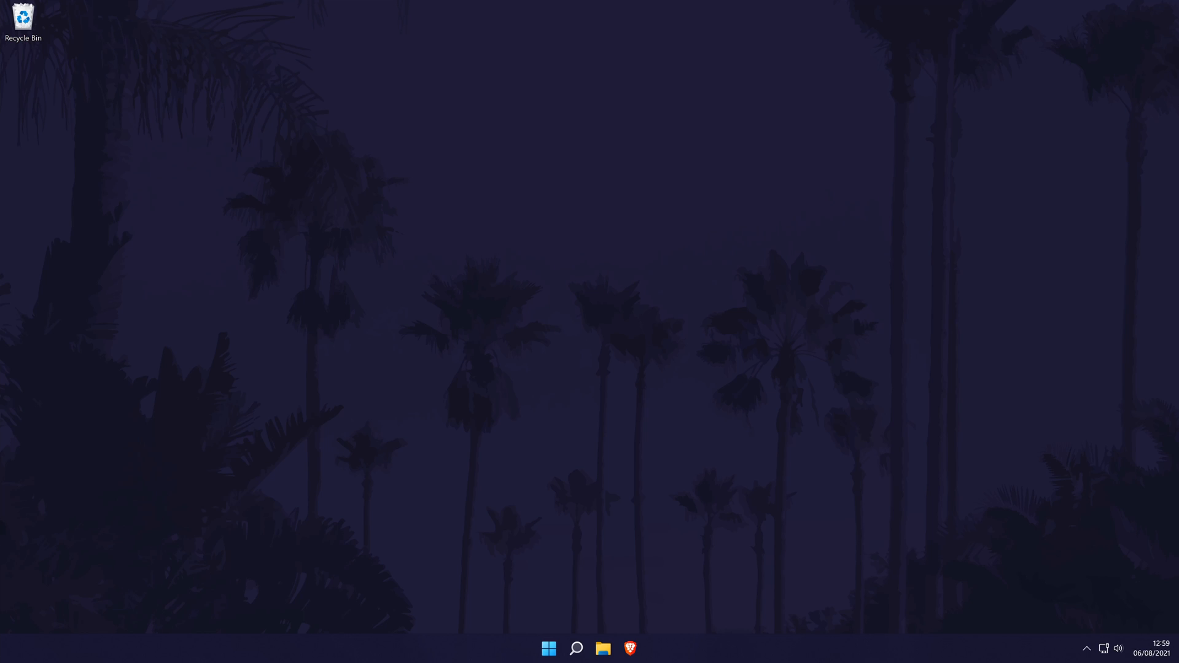
Run the Power troubleshooter from Settings' other troubleshooters
click(578, 649)
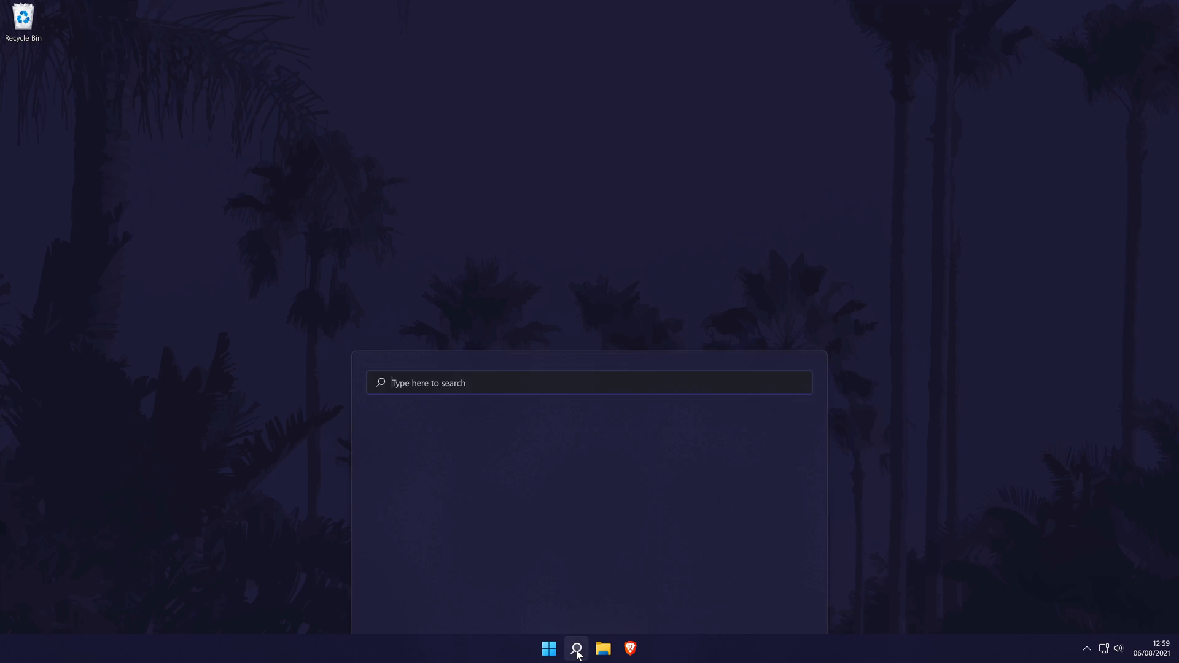
text(settings)
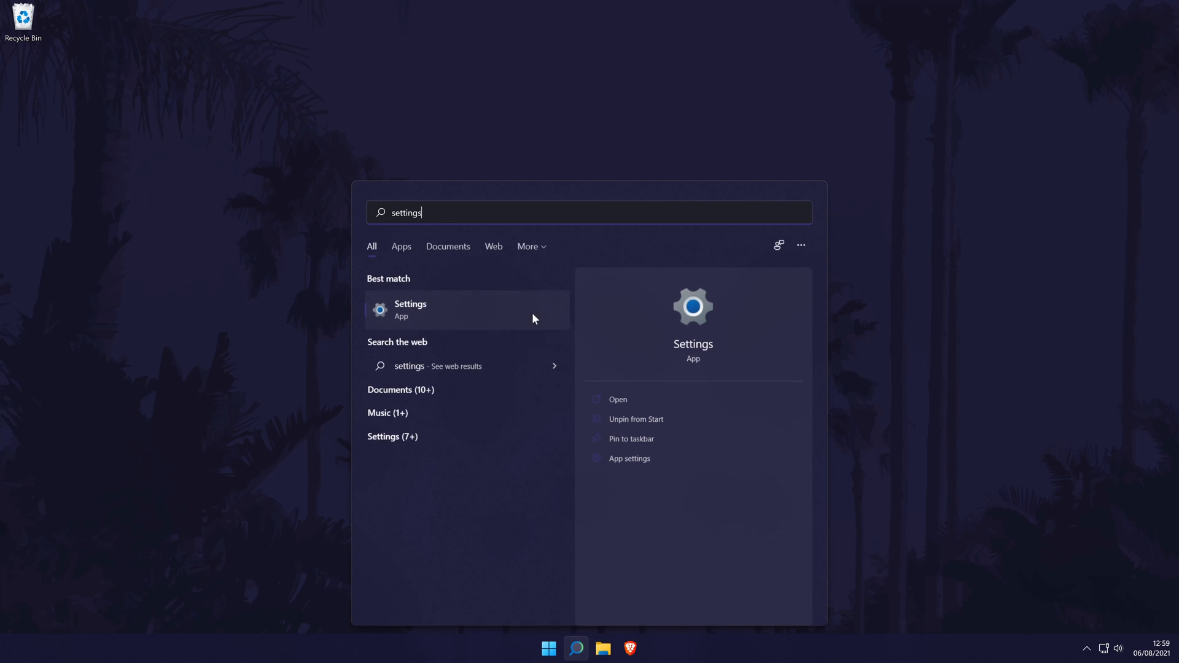
click(410, 310)
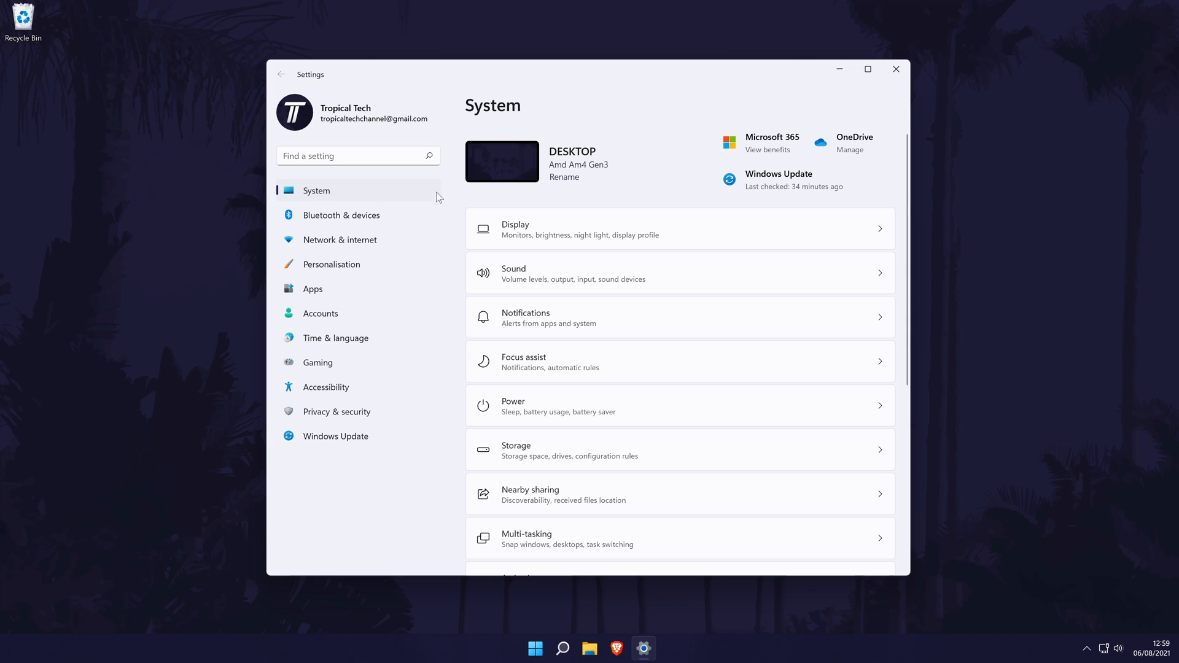
scroll(down, 3)
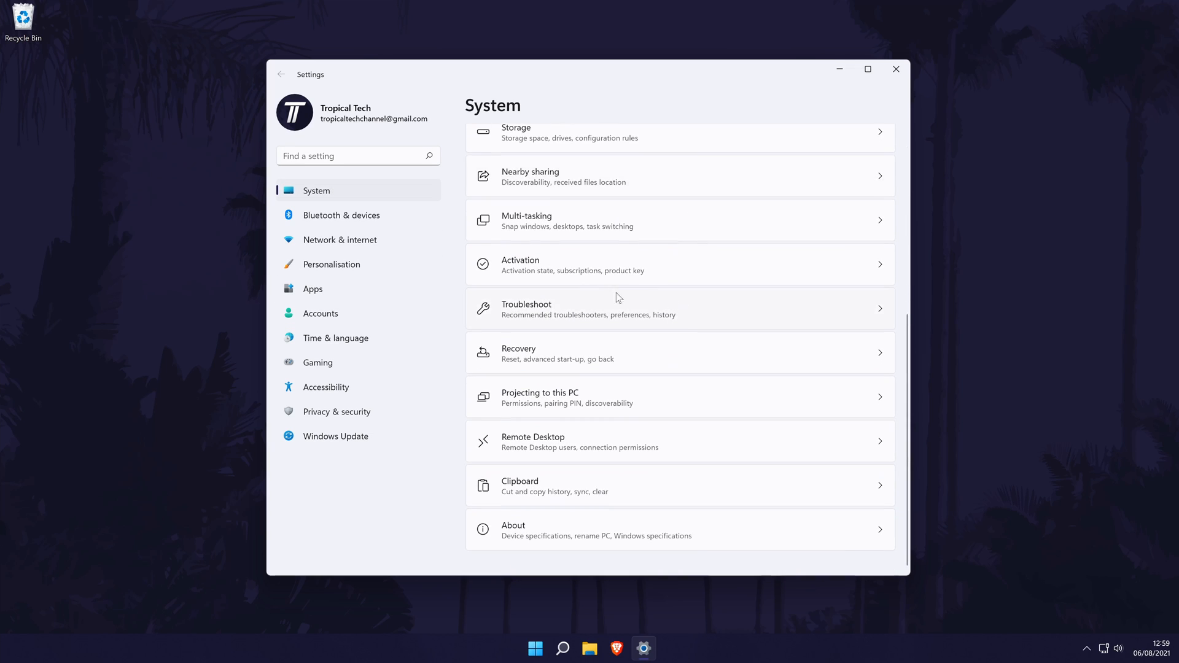
click(613, 308)
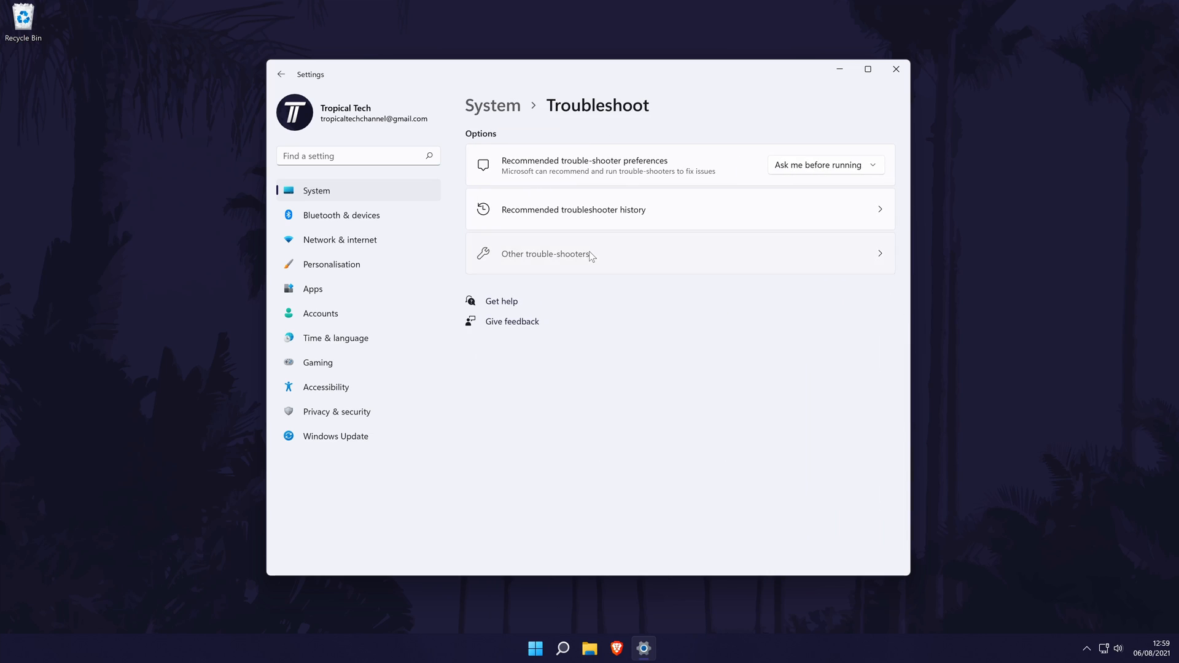
click(545, 254)
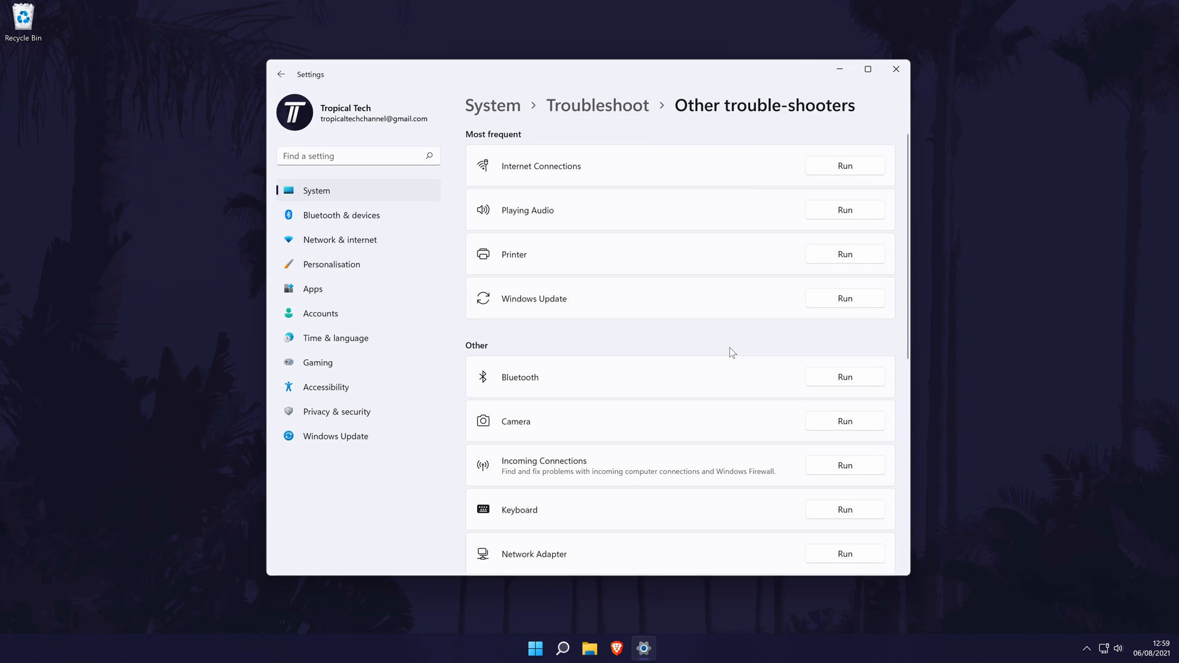
scroll(down, 3)
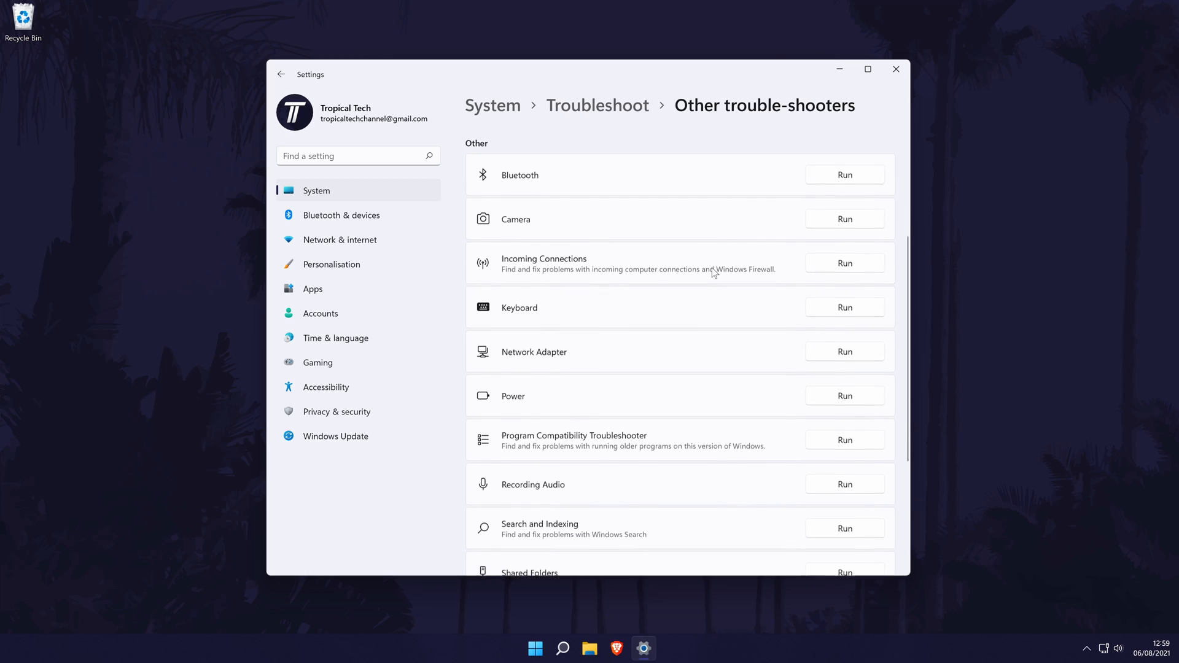
scroll(down, 3)
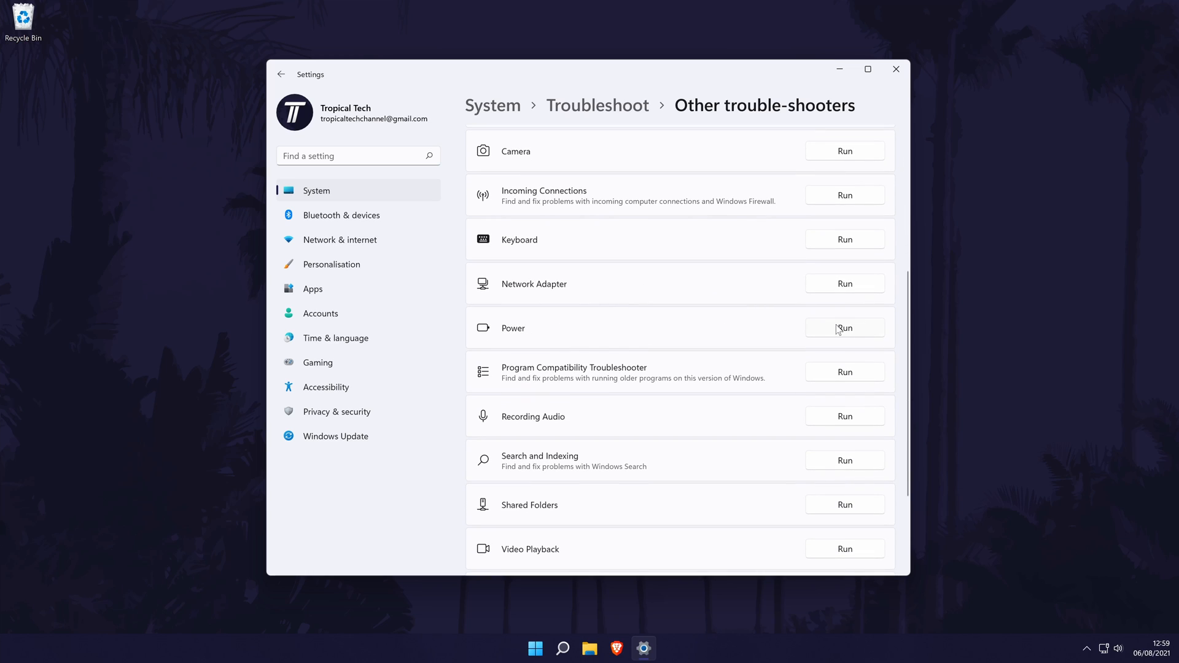
click(844, 328)
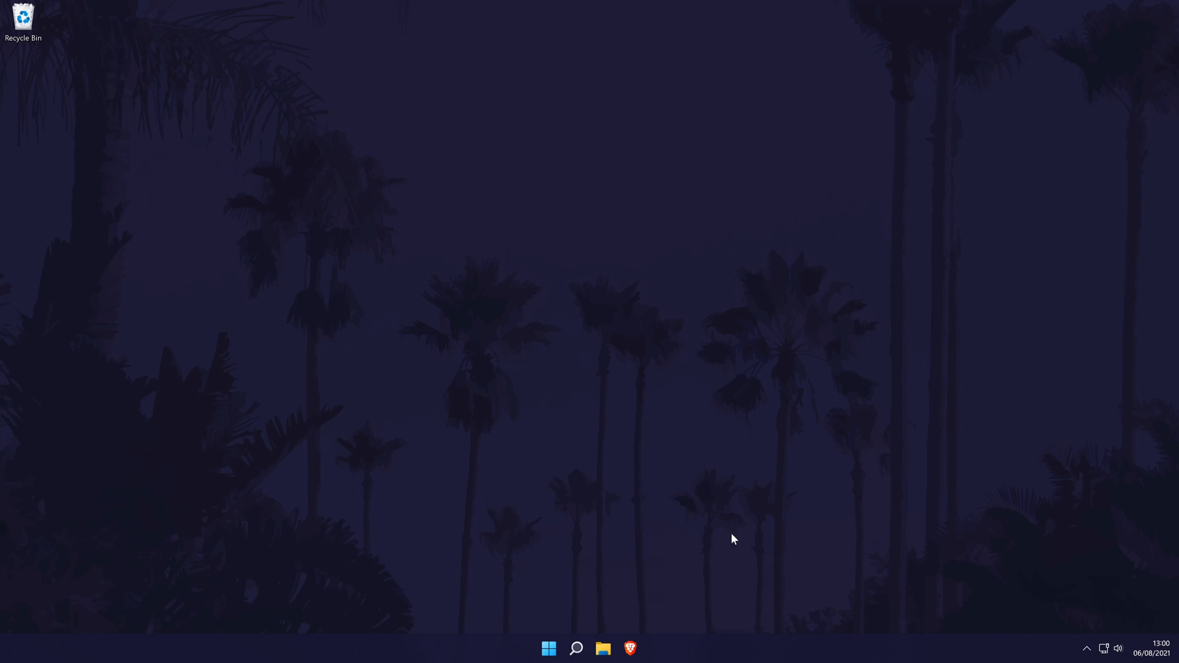
In Control Panel's Power Options, switch from Balanced to the Power saver plan
text(contrl)
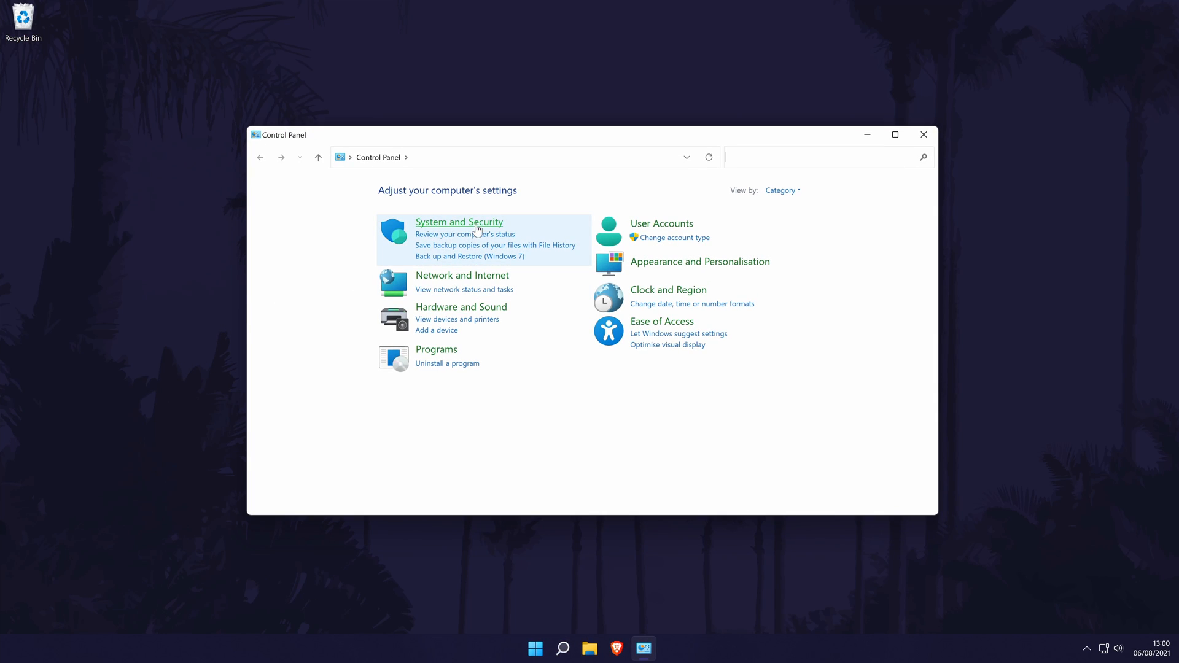
click(459, 222)
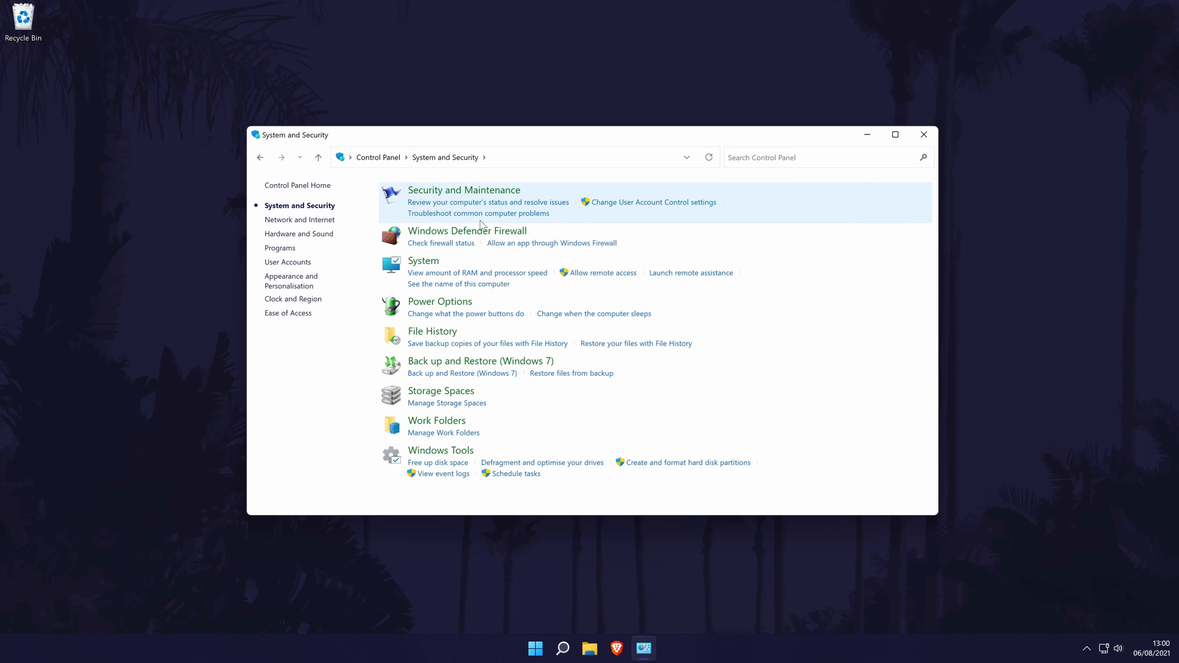
mouse_move(447, 302)
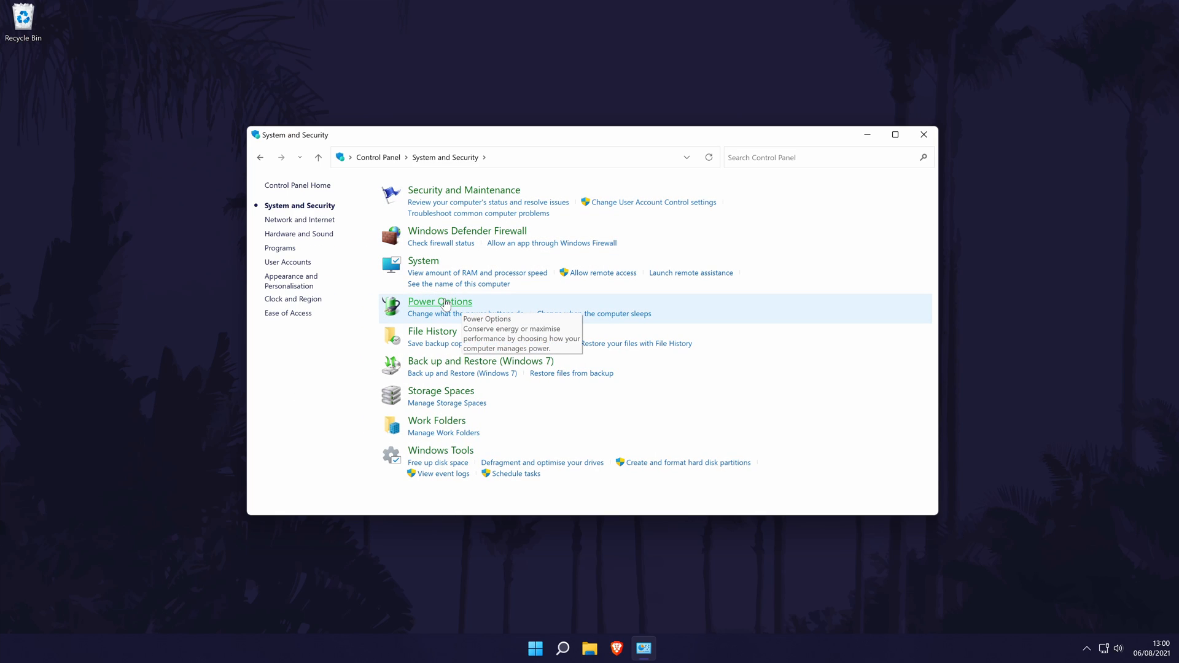
click(439, 302)
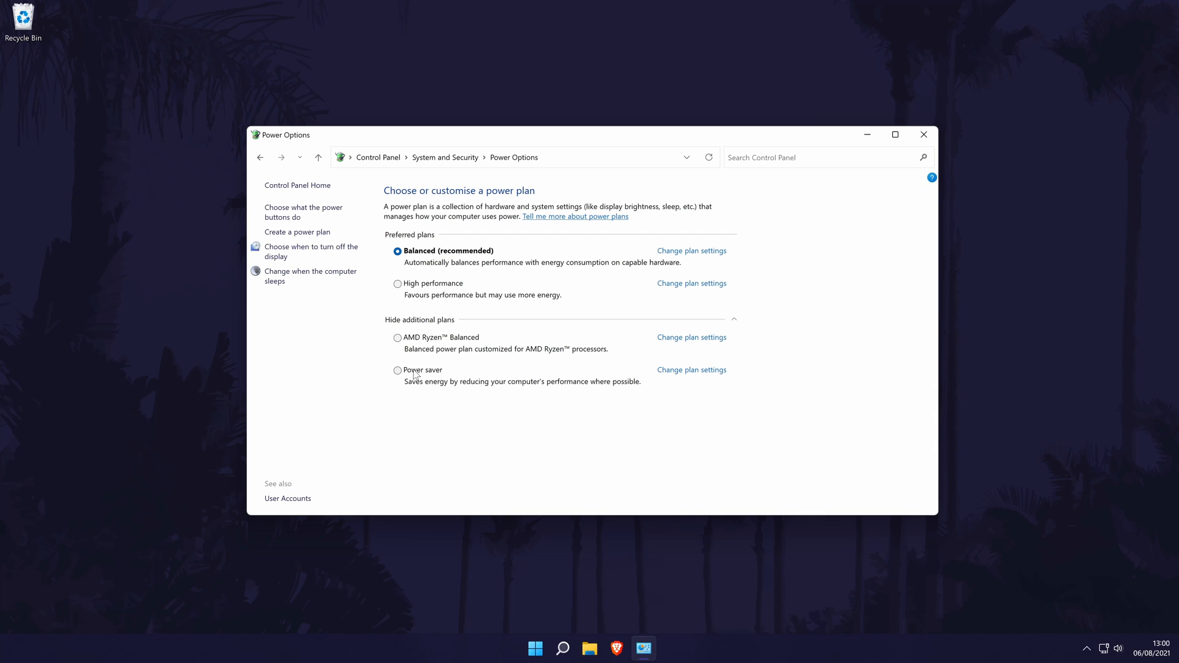
click(397, 371)
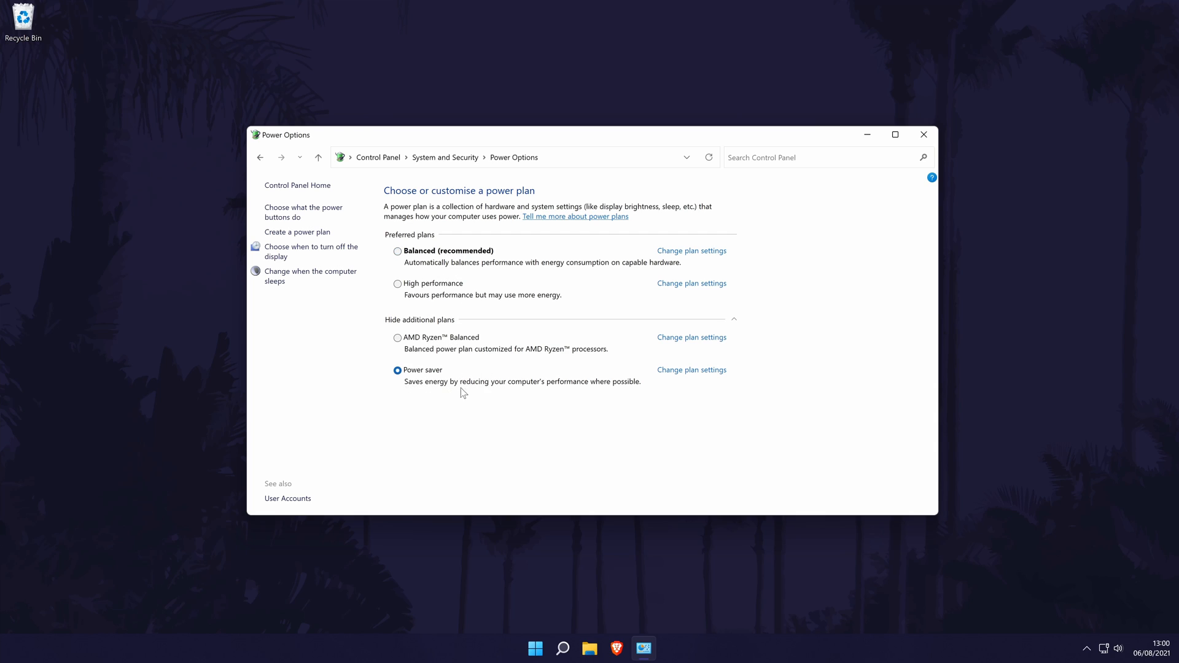
mouse_move(741, 413)
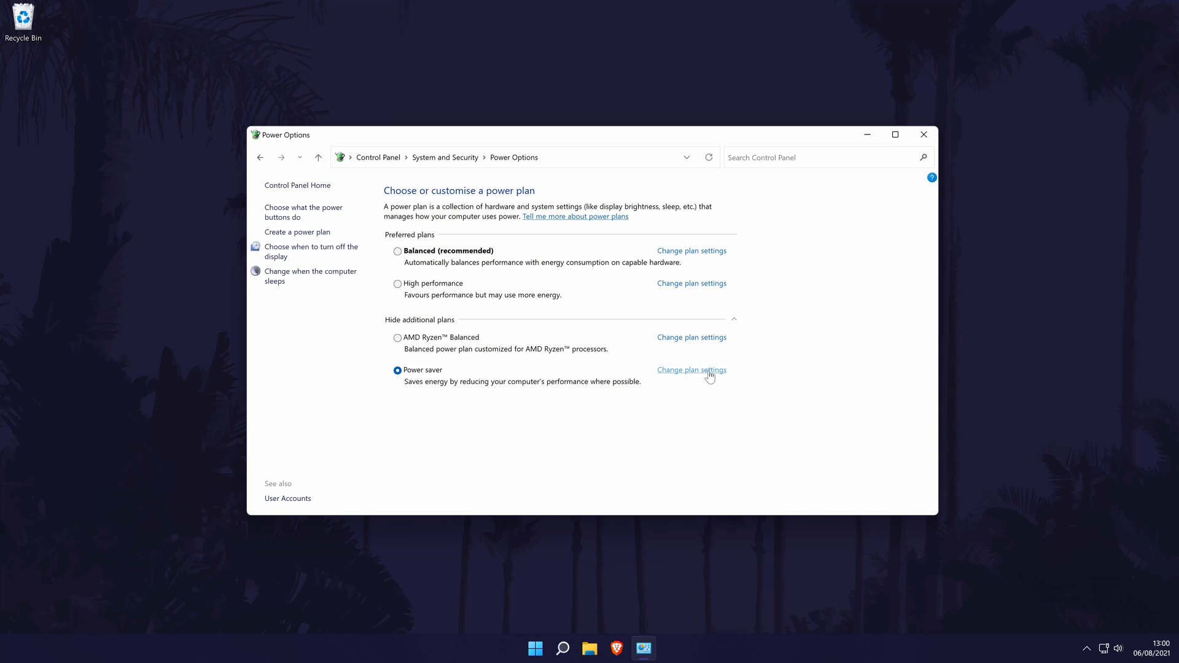
Open Power saver's plan settings, showing display off at 5 minutes and sleep at 15
click(692, 370)
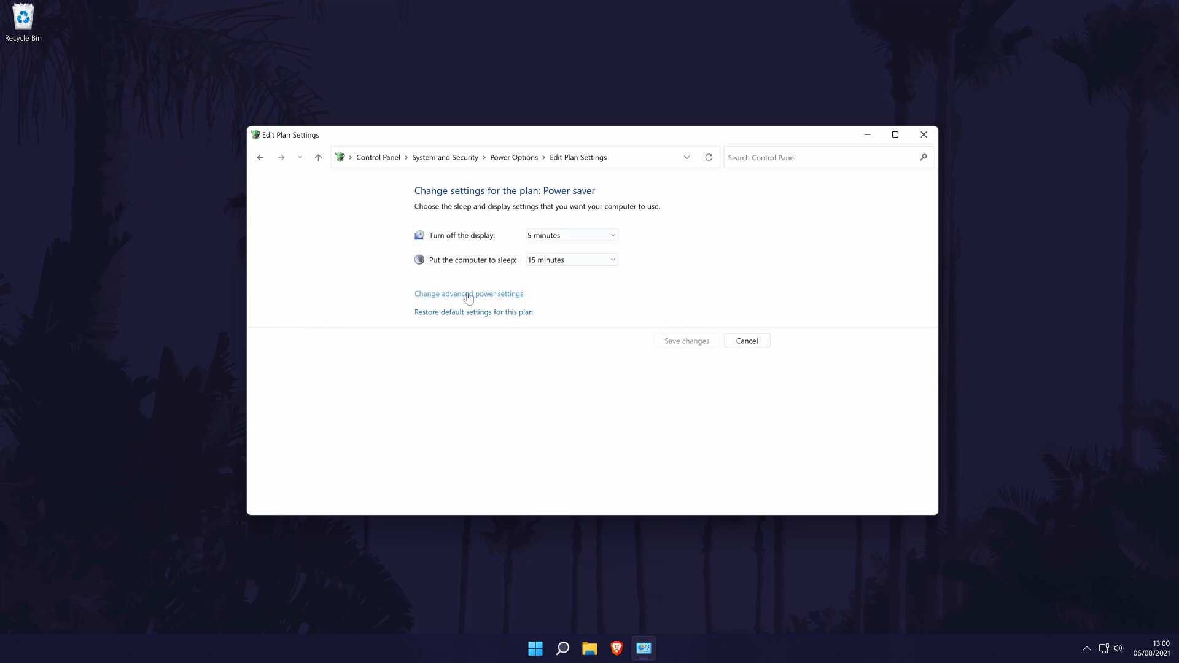
click(571, 235)
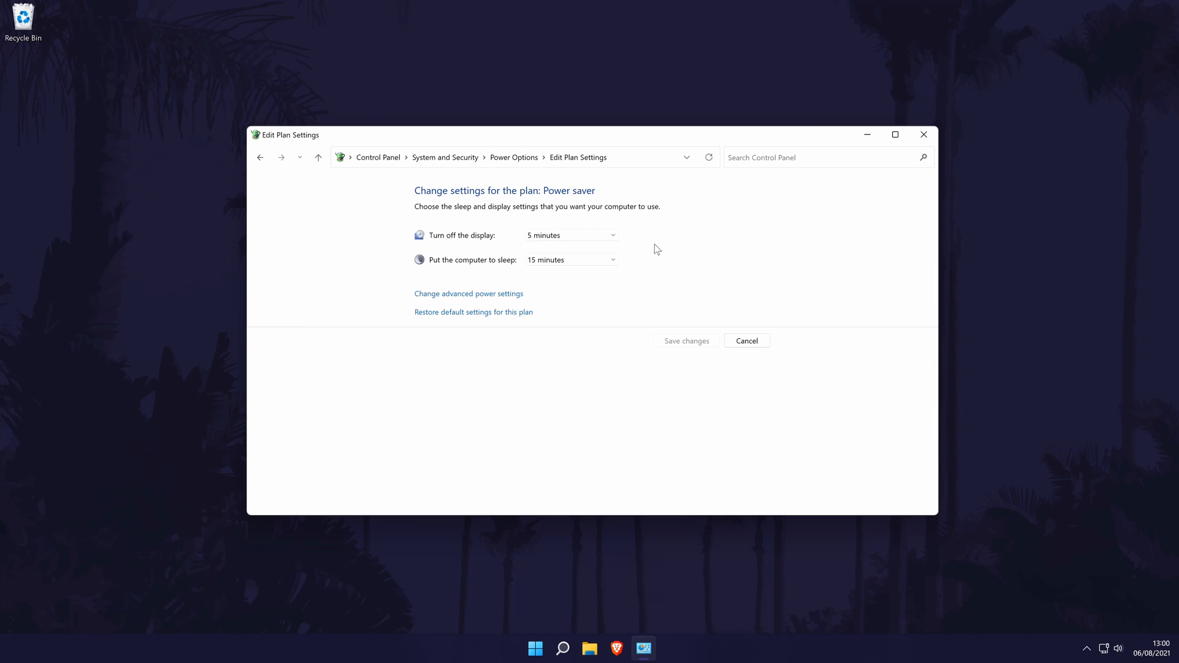
mouse_move(410, 283)
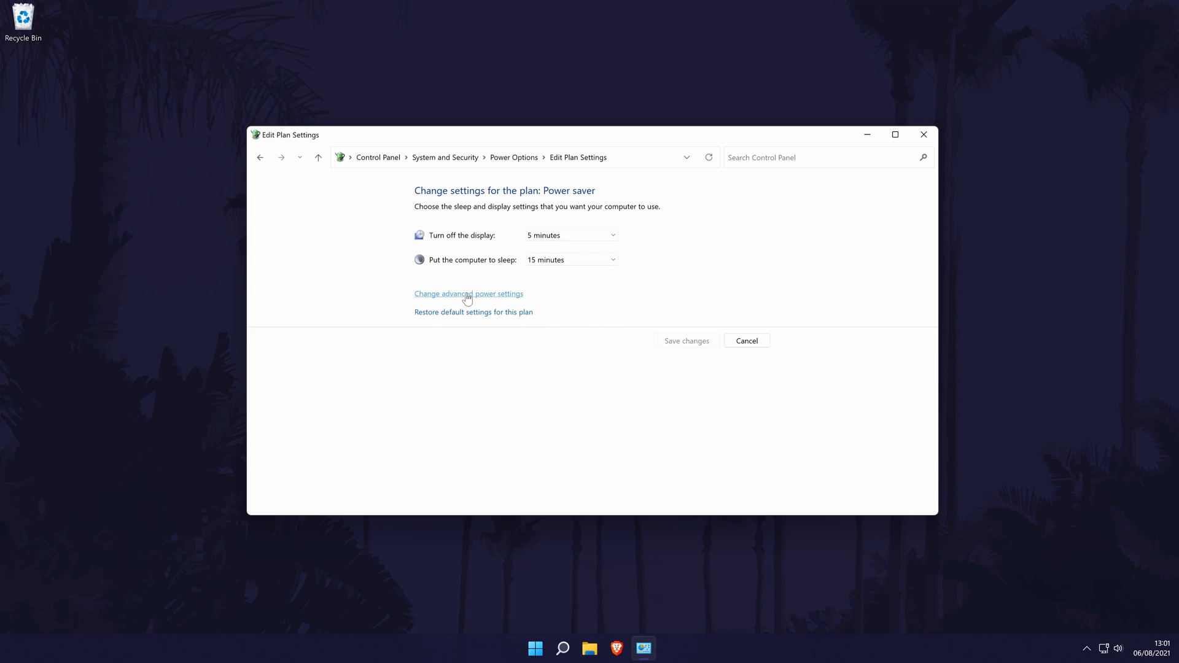
In advanced power settings, enter 80% under Processor power management > Maximum processor state
click(469, 293)
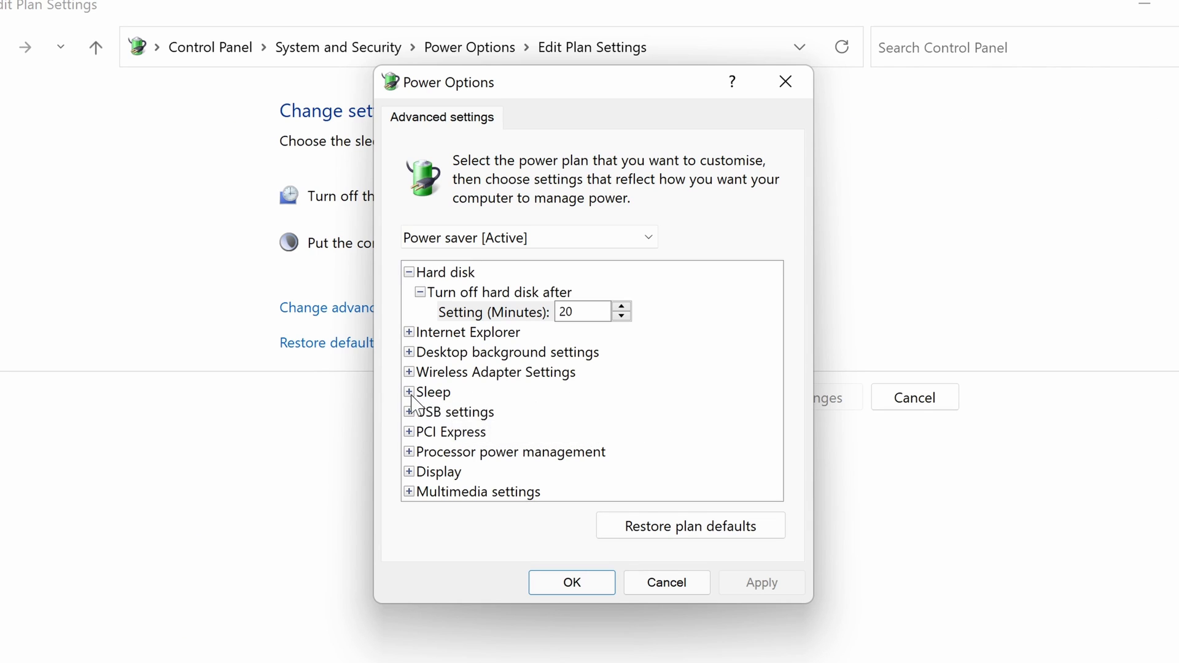
click(408, 392)
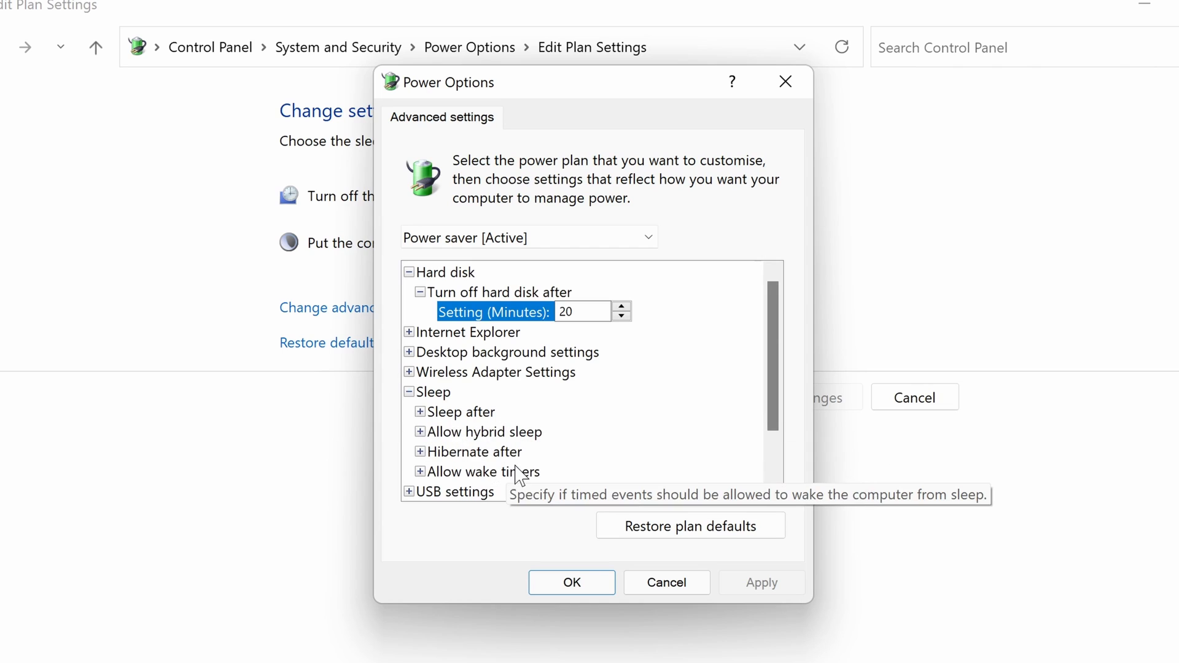
mouse_move(588, 440)
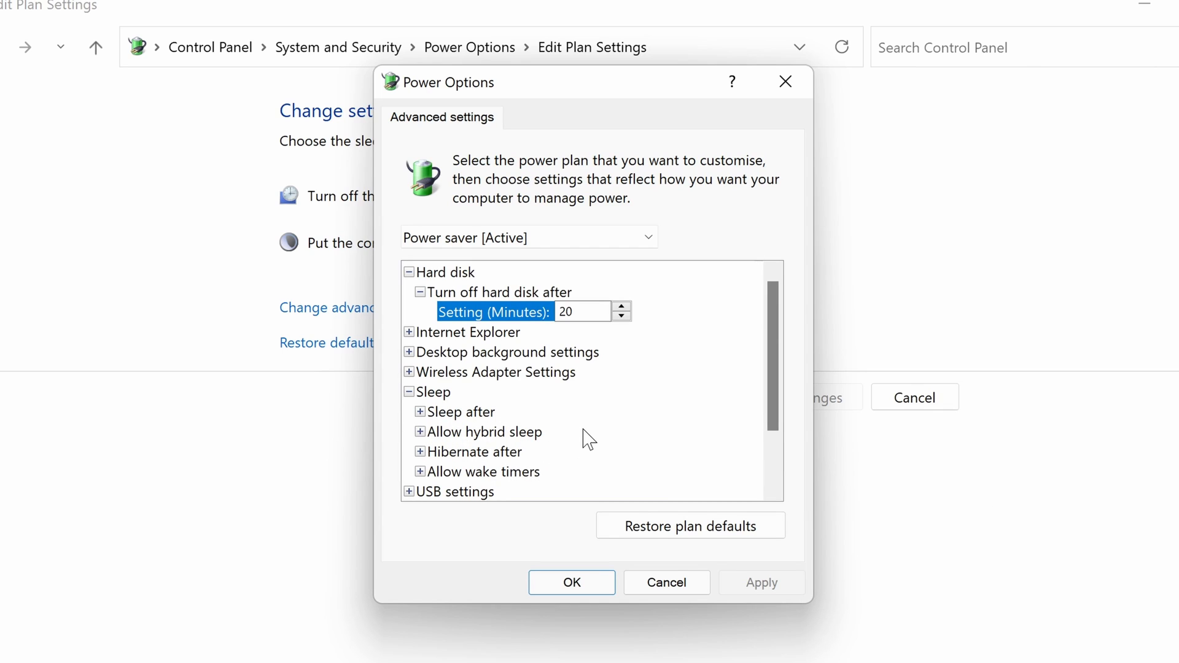
click(409, 272)
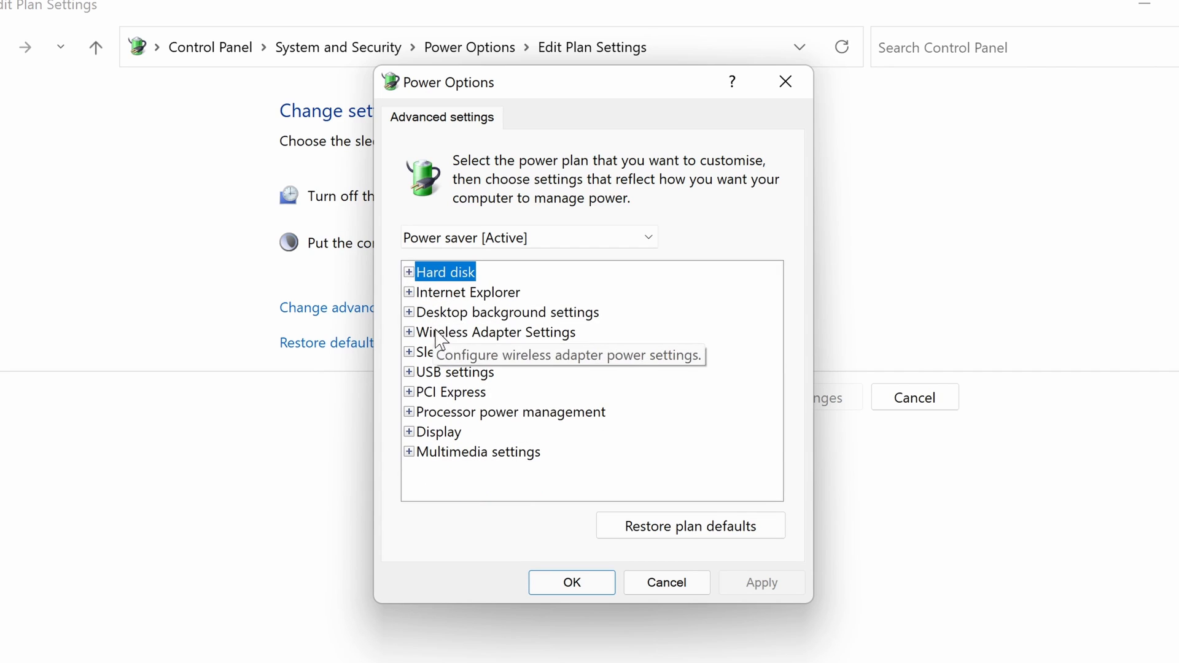
click(409, 412)
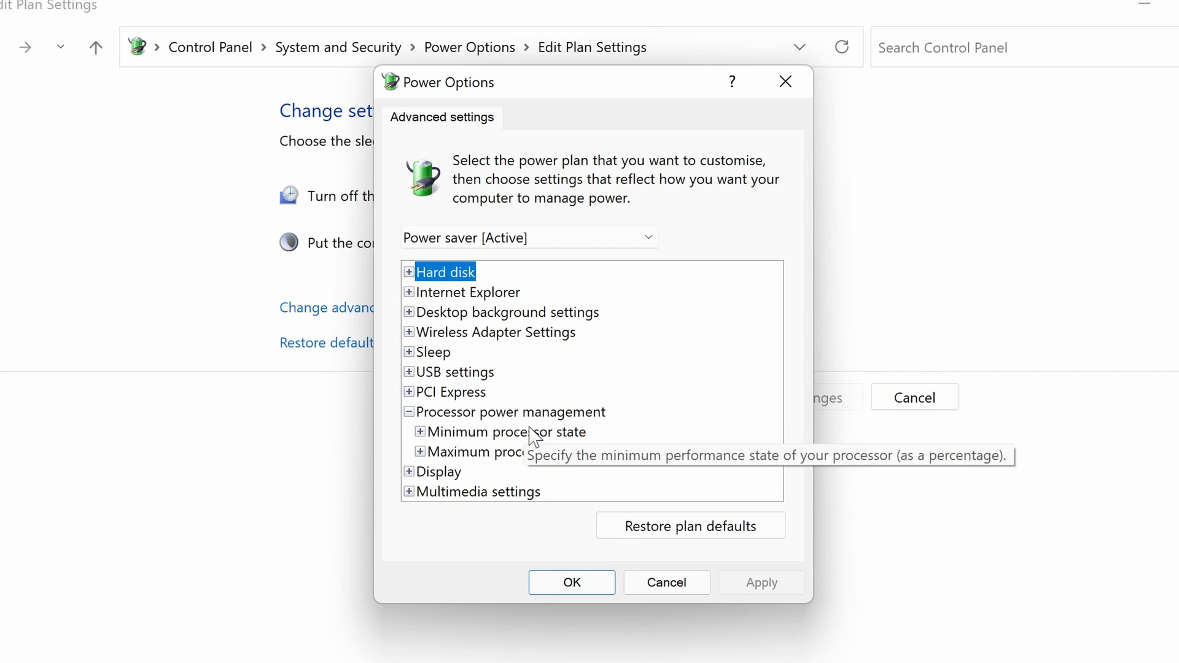
click(417, 452)
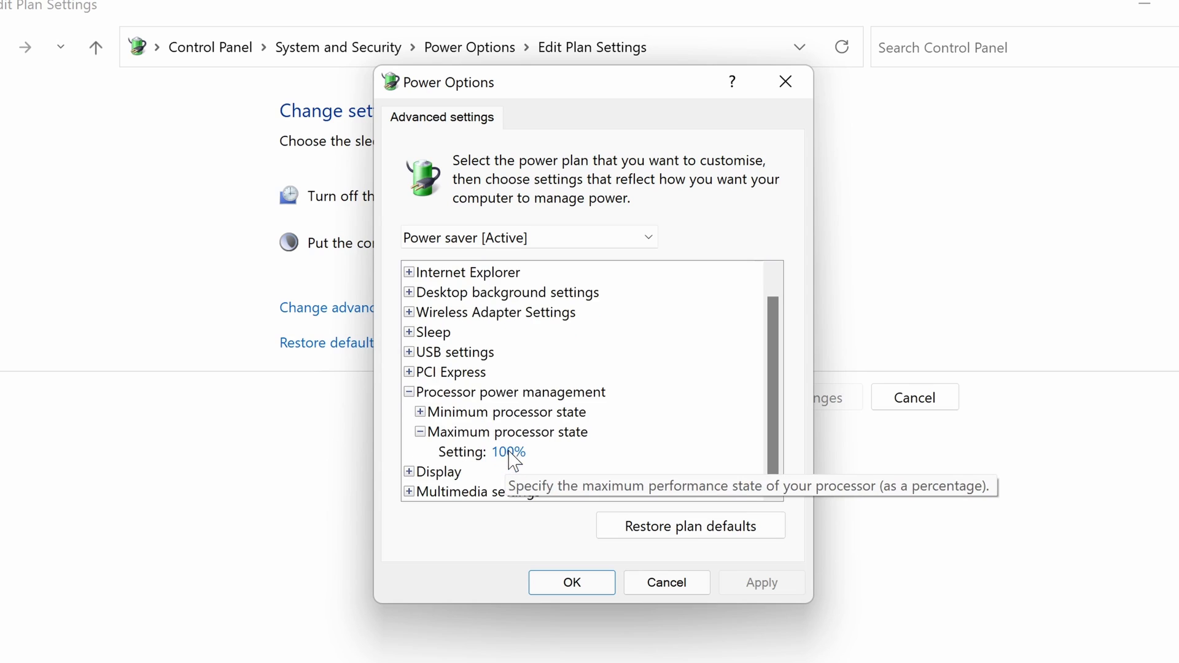
click(507, 452)
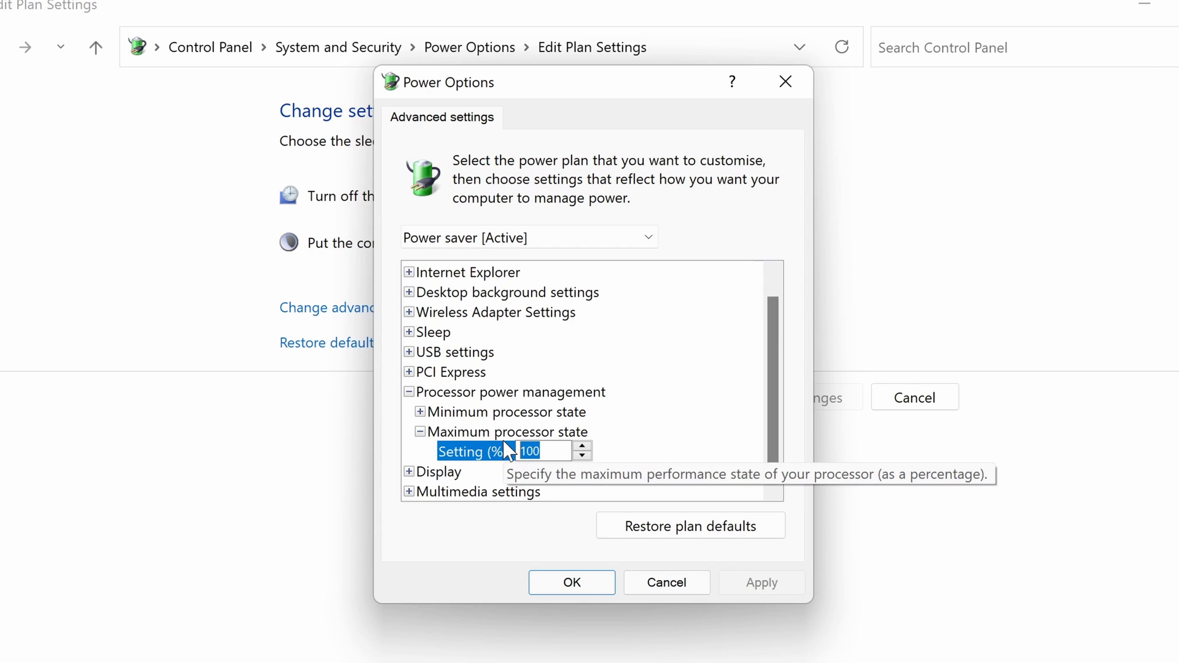
text(80)
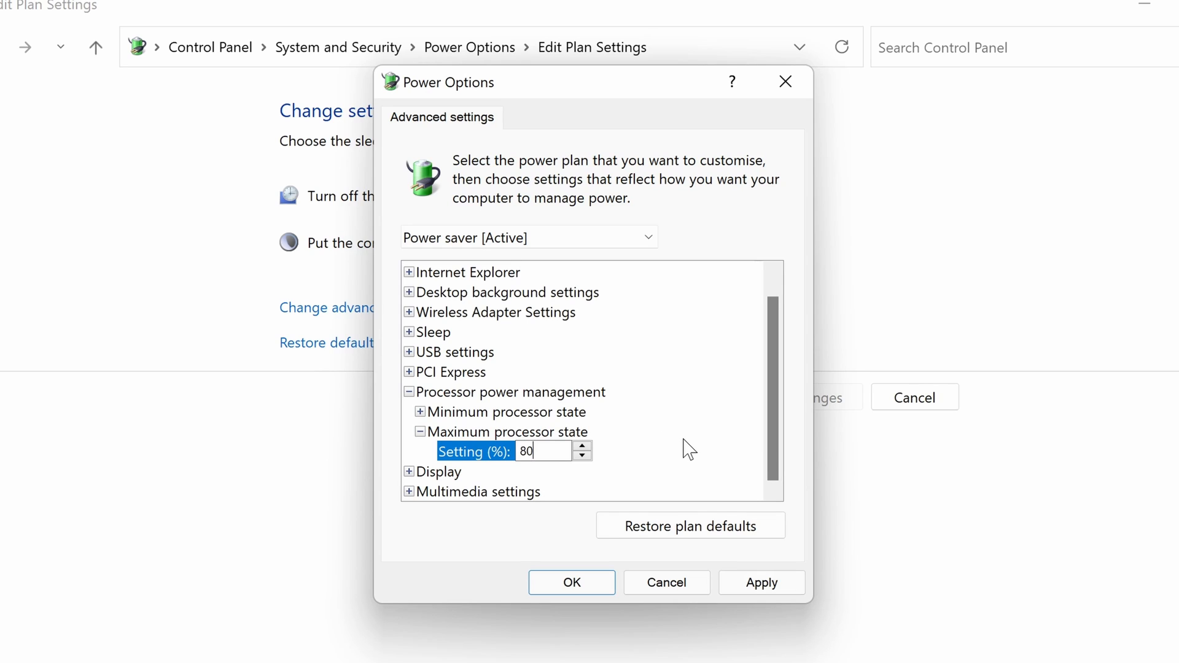
mouse_move(702, 466)
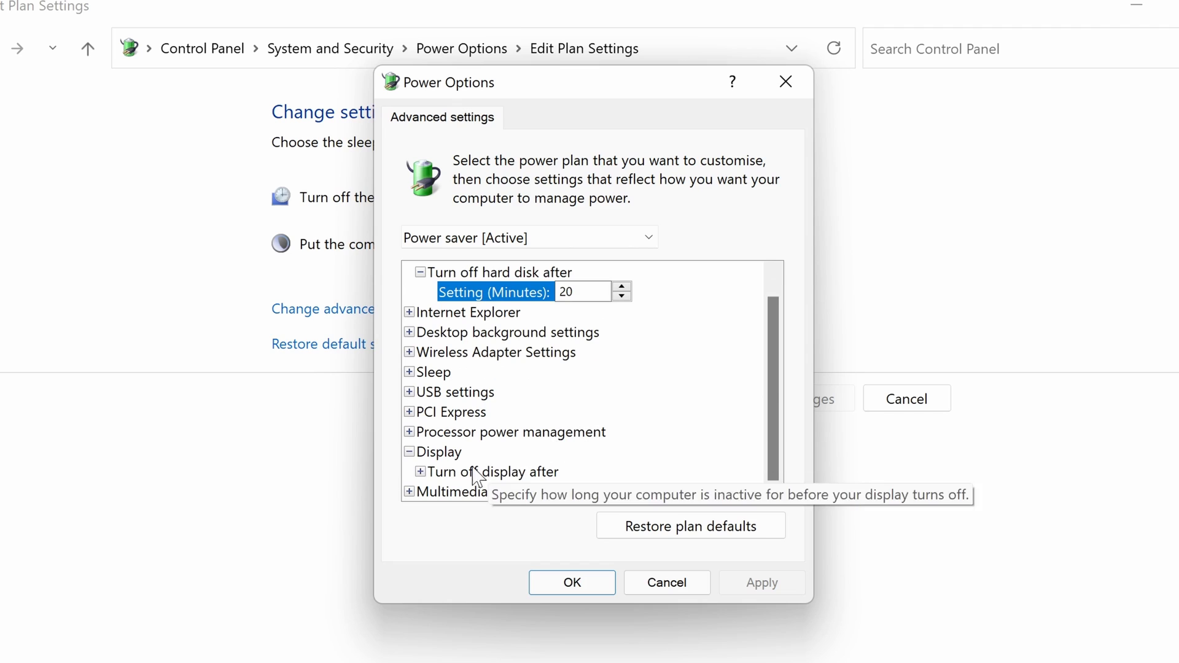
mouse_move(608, 485)
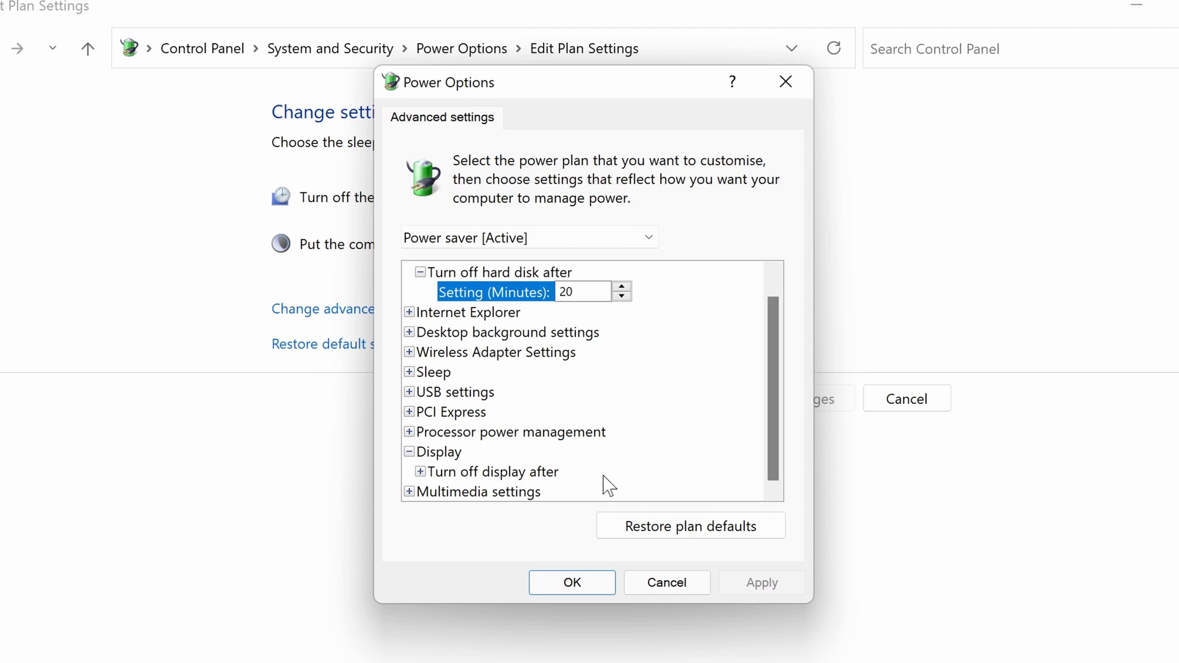
mouse_move(604, 588)
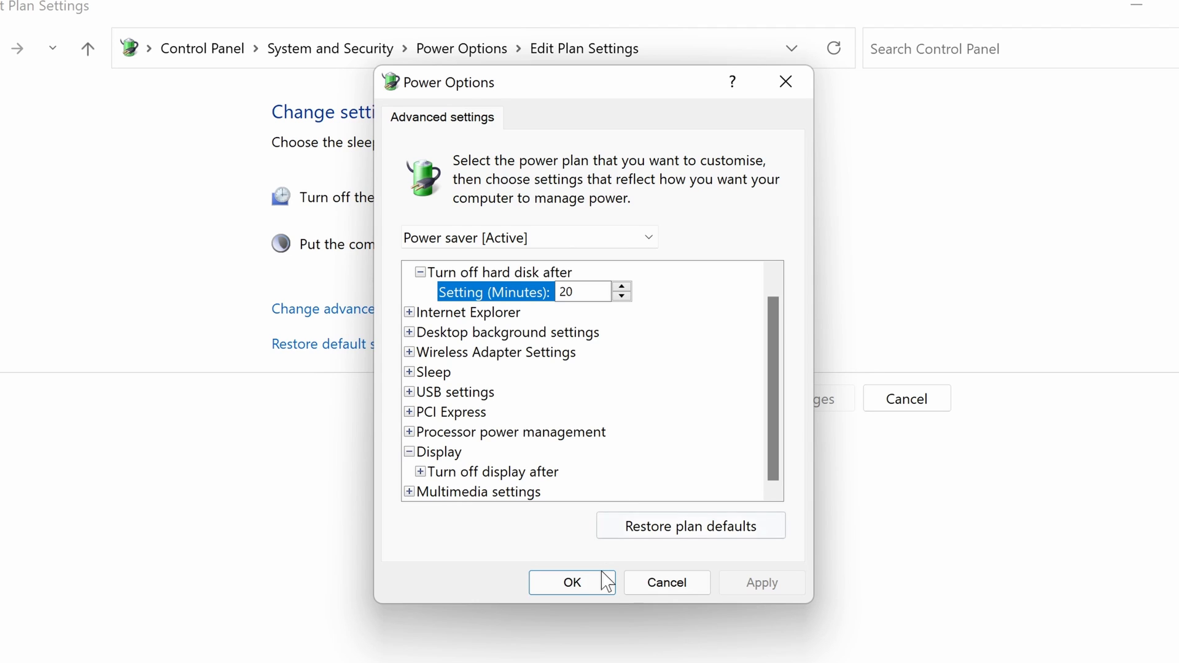
Confirm the 80% processor cap with OK and close the plan settings window
click(572, 583)
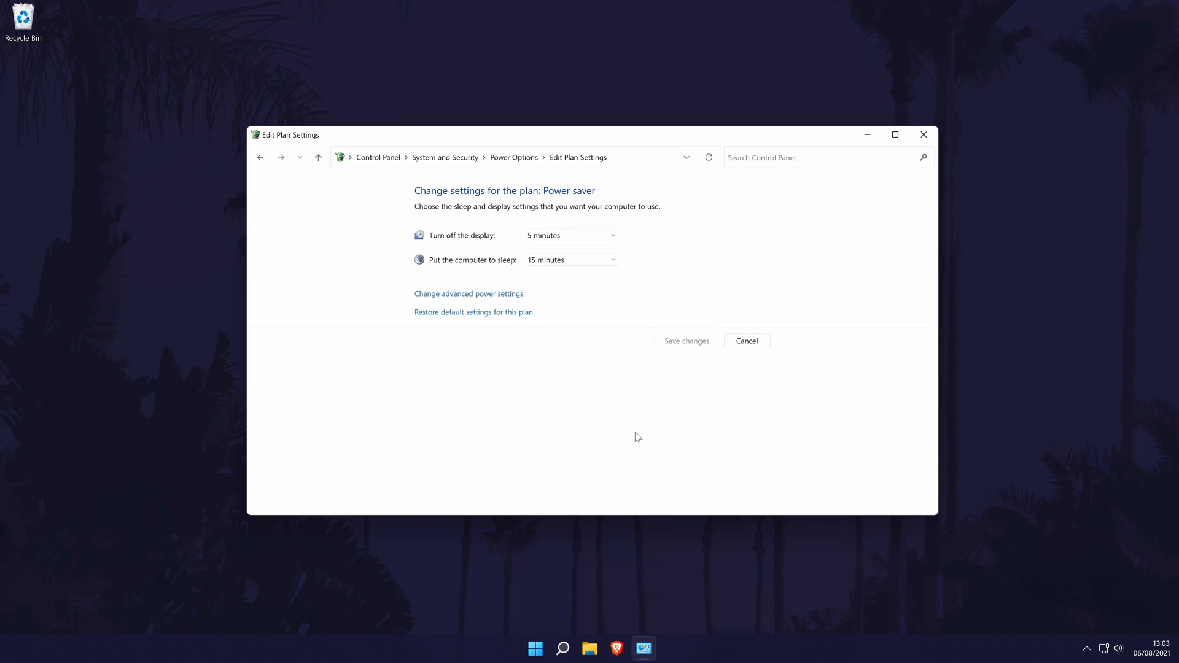
click(747, 341)
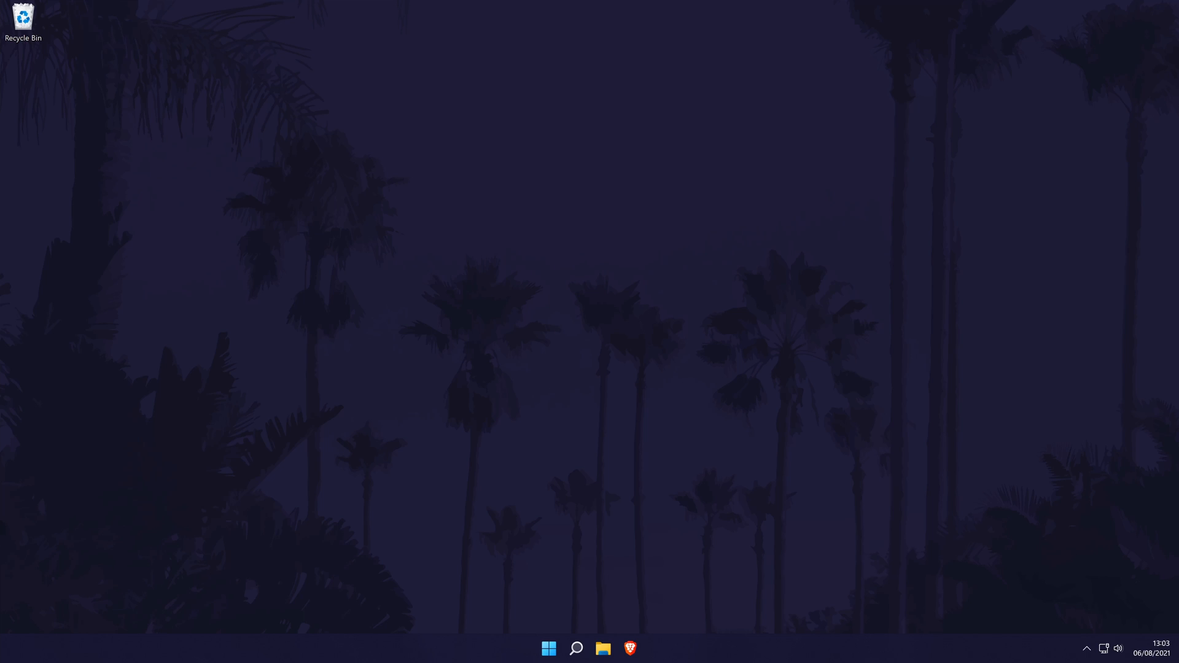
Open Task Manager's Startup apps and view the Brave Browser entry's options
right_click(548, 649)
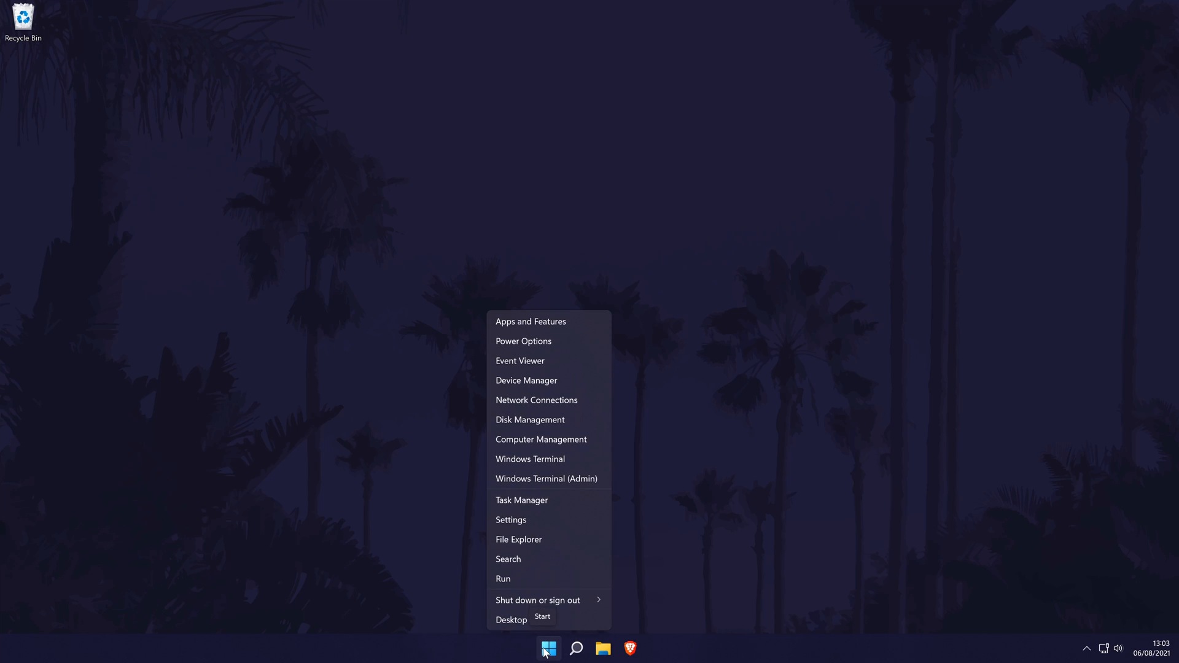
mouse_move(552, 508)
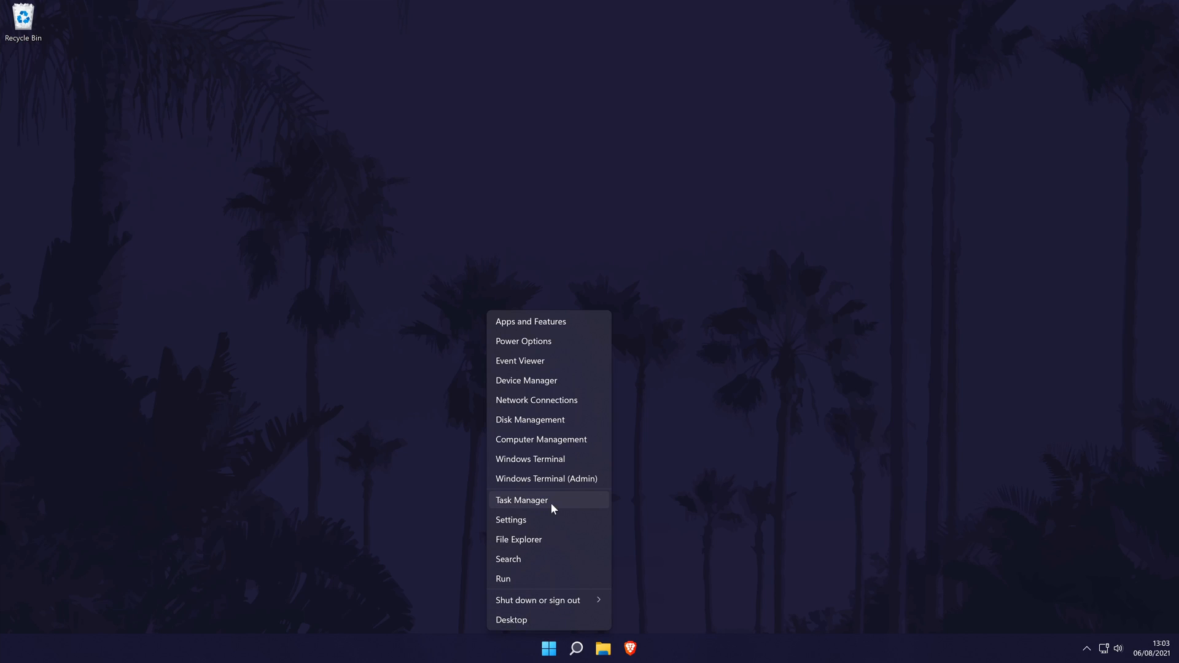
click(522, 500)
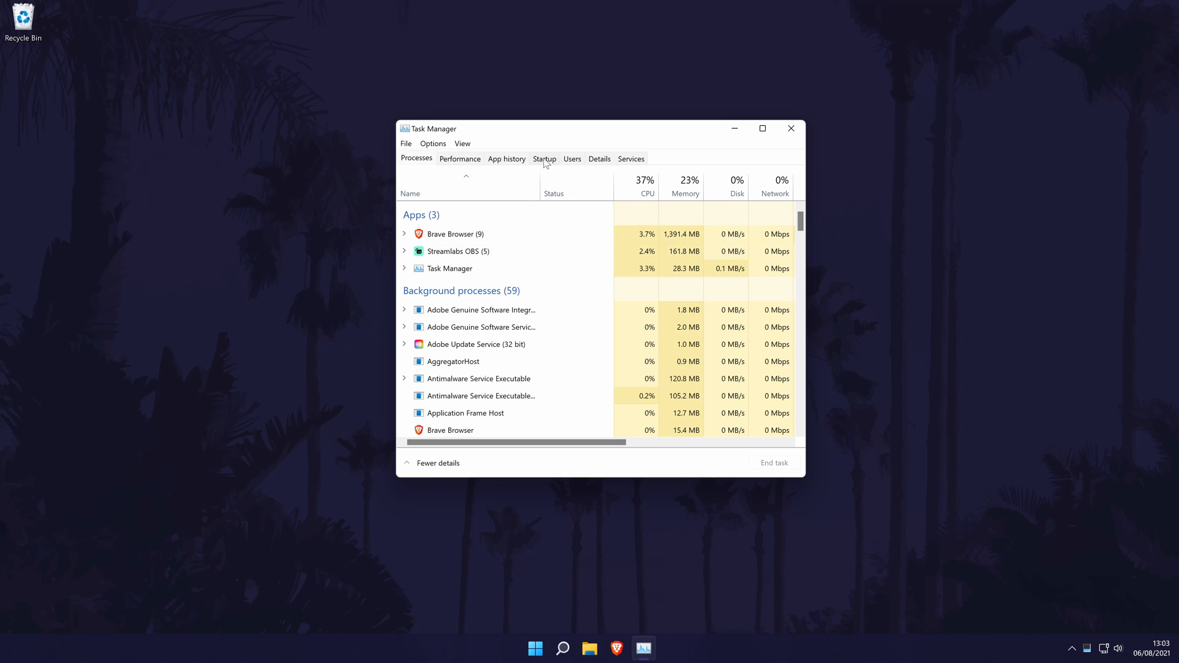
click(544, 158)
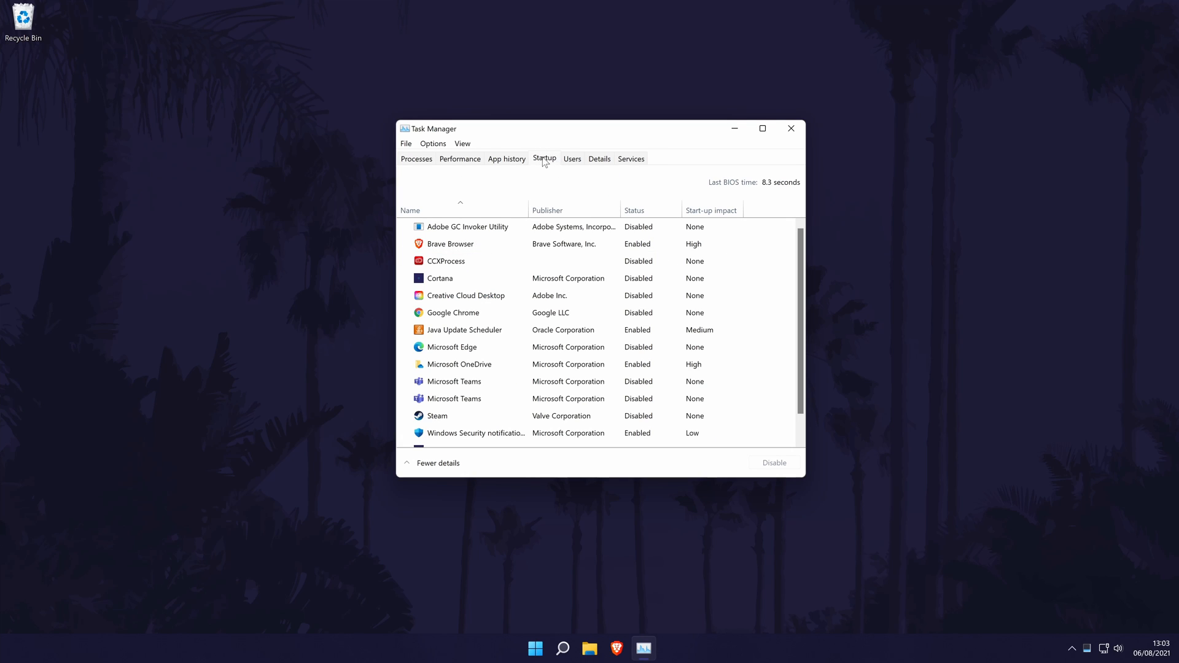
click(450, 243)
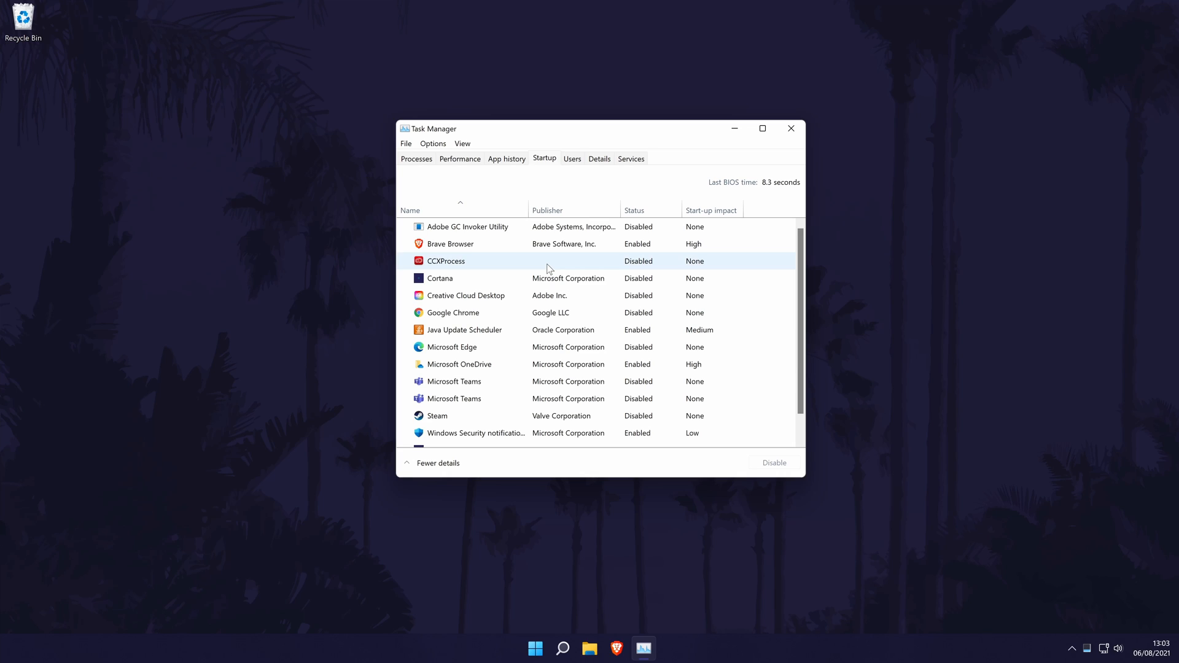
right_click(459, 244)
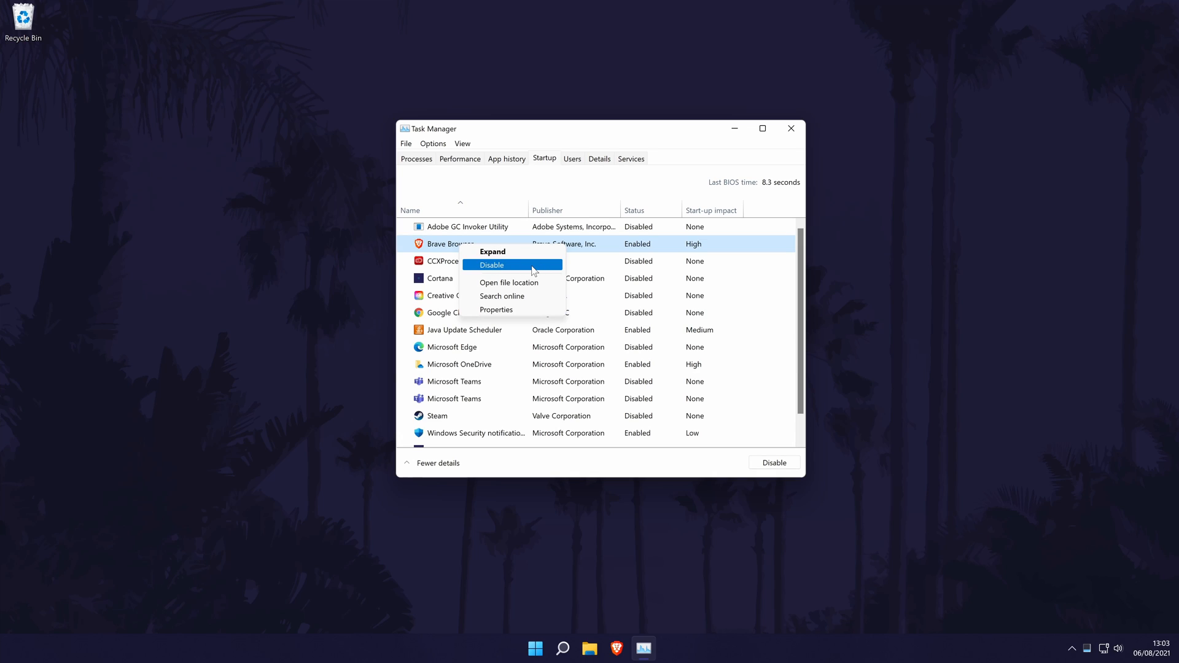
Sort startup apps by start-up impact, highest impact first
click(712, 209)
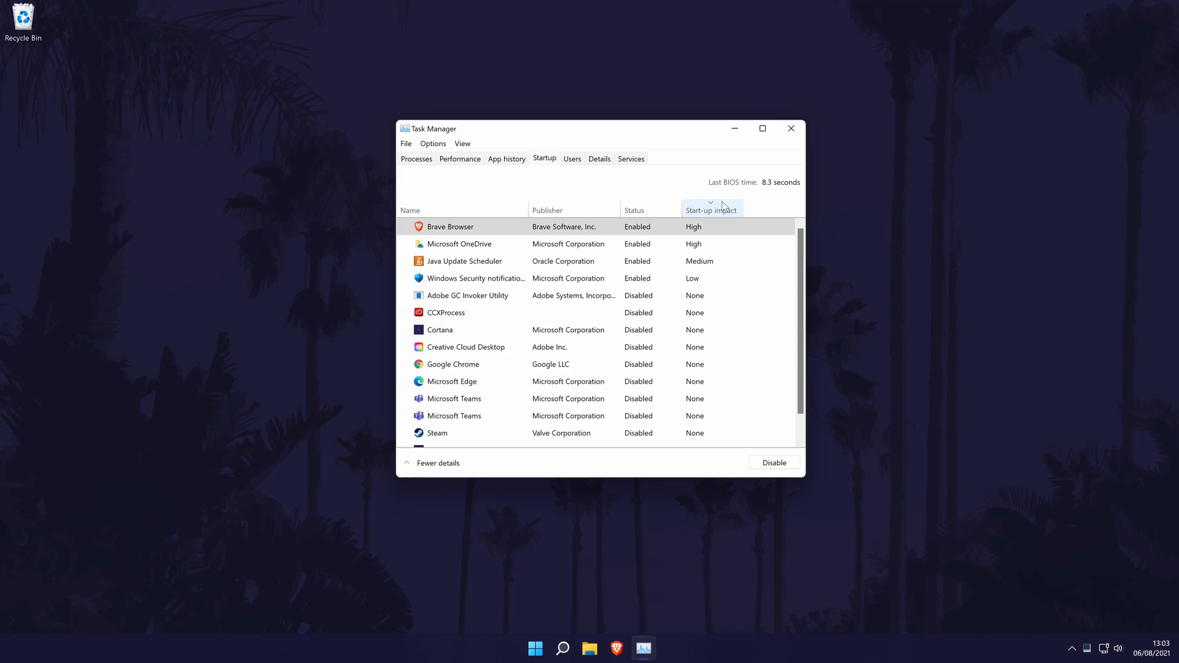
click(711, 210)
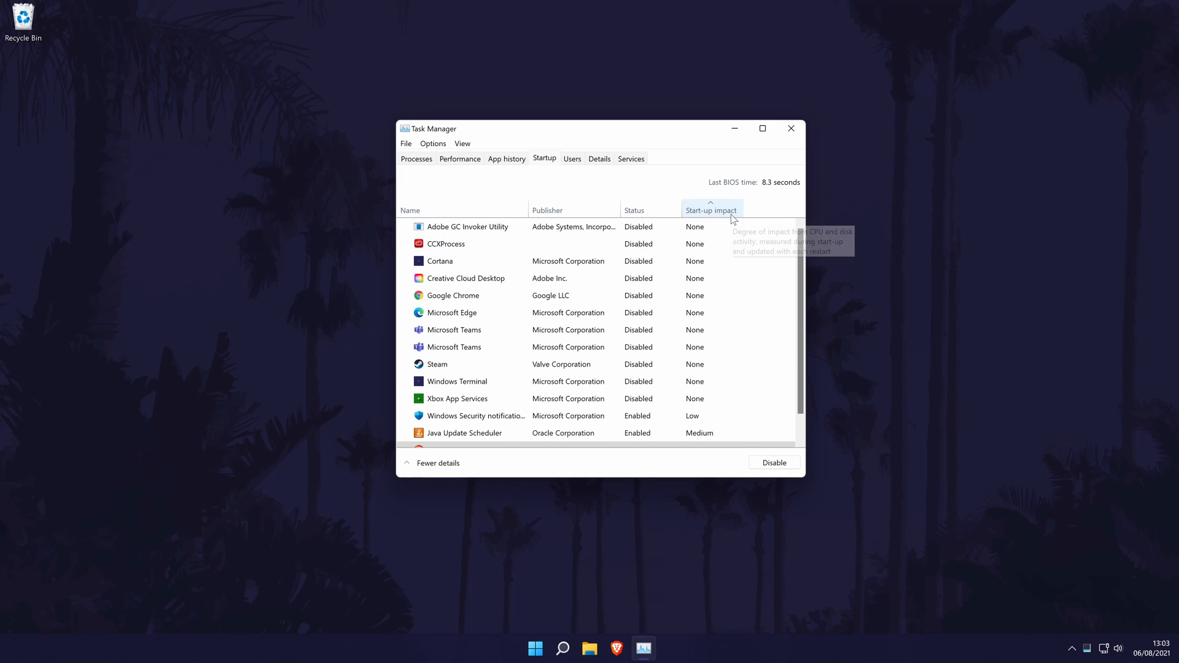
click(712, 210)
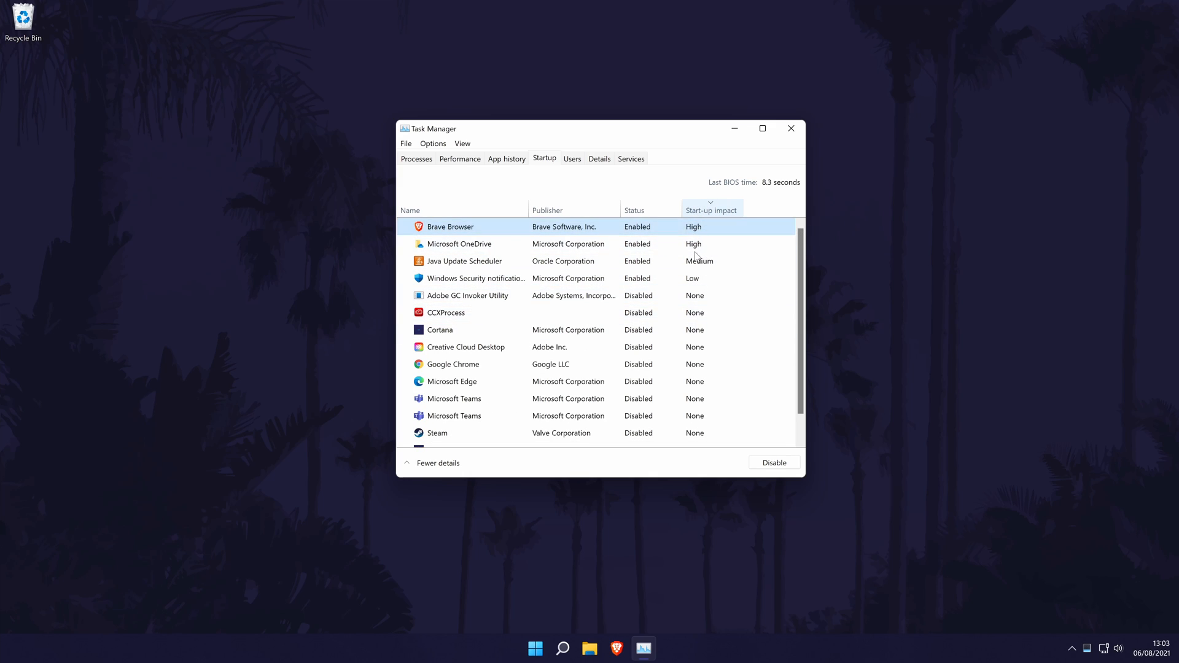
right_click(468, 295)
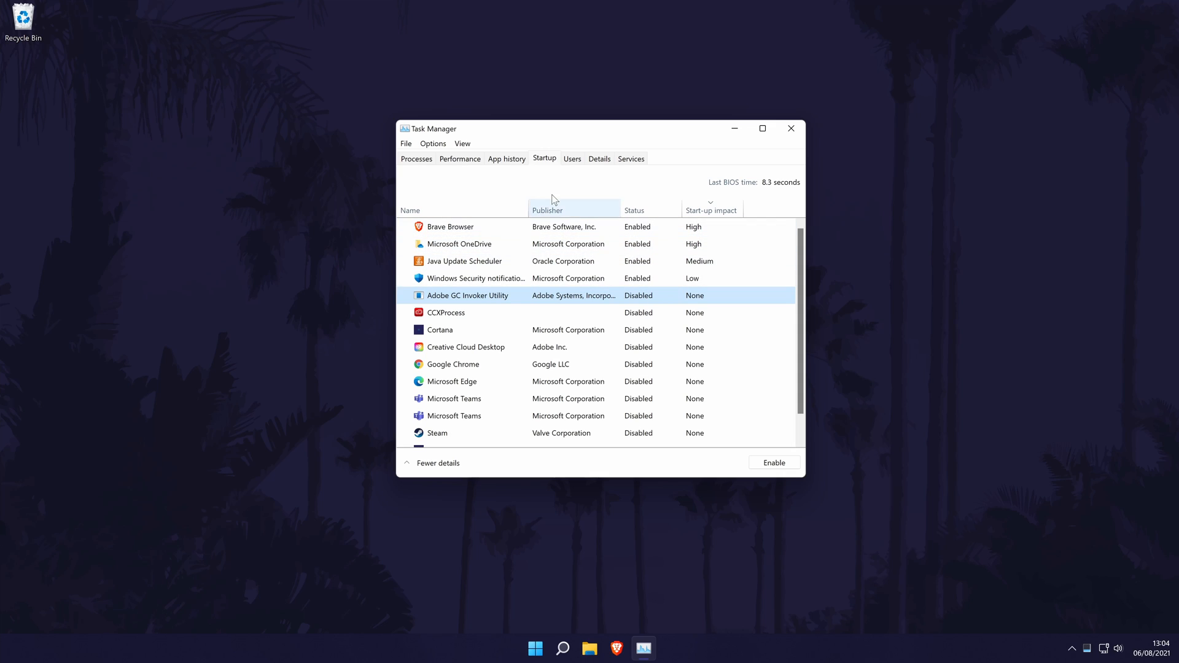
Switch Task Manager back to the Processes list and scroll it sideways
click(416, 159)
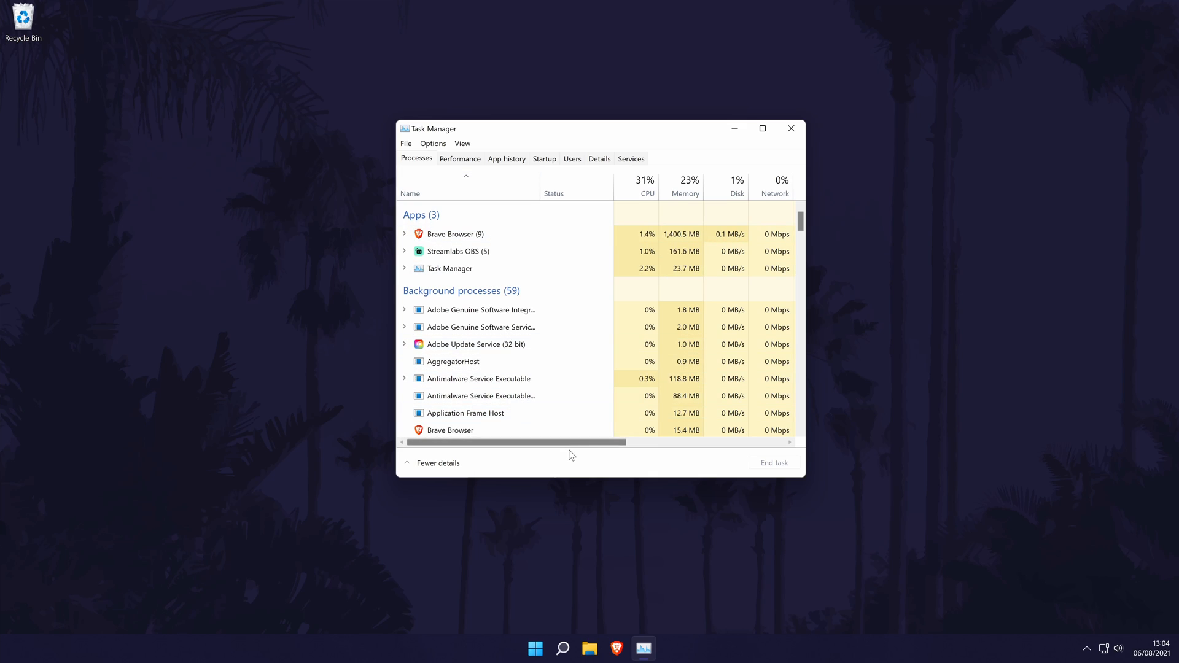
scroll(right, 3)
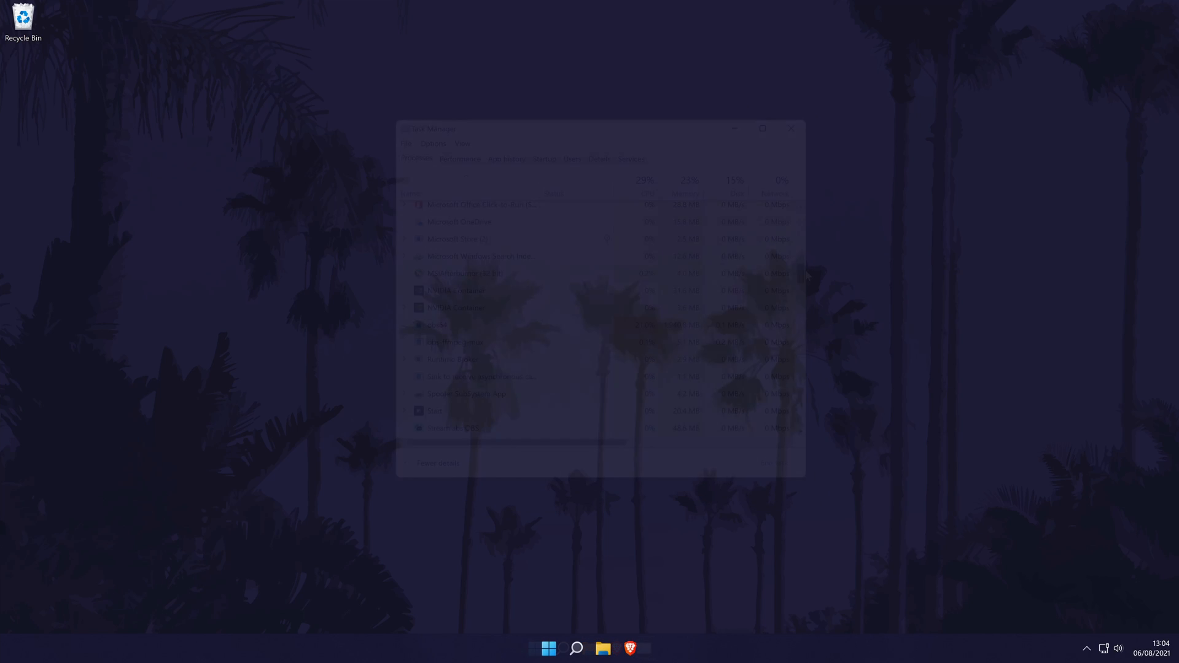
Close Task Manager, then reopen Settings on Bluetooth & devices, with Bluetooth on
click(790, 128)
text(settings)
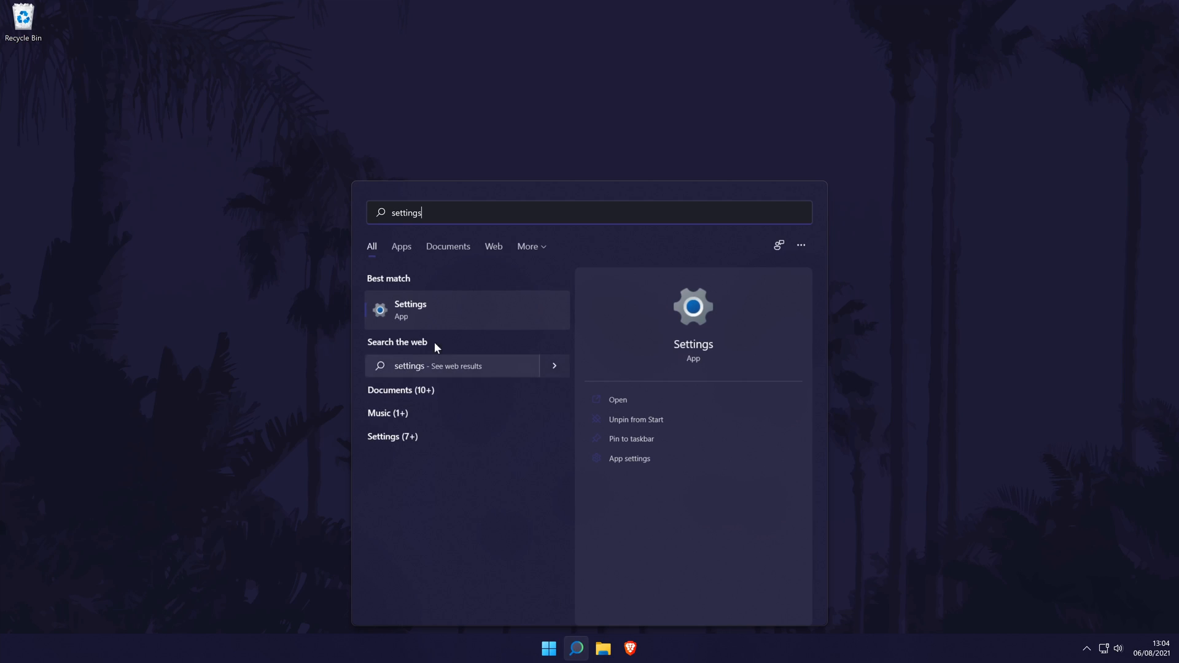
click(467, 310)
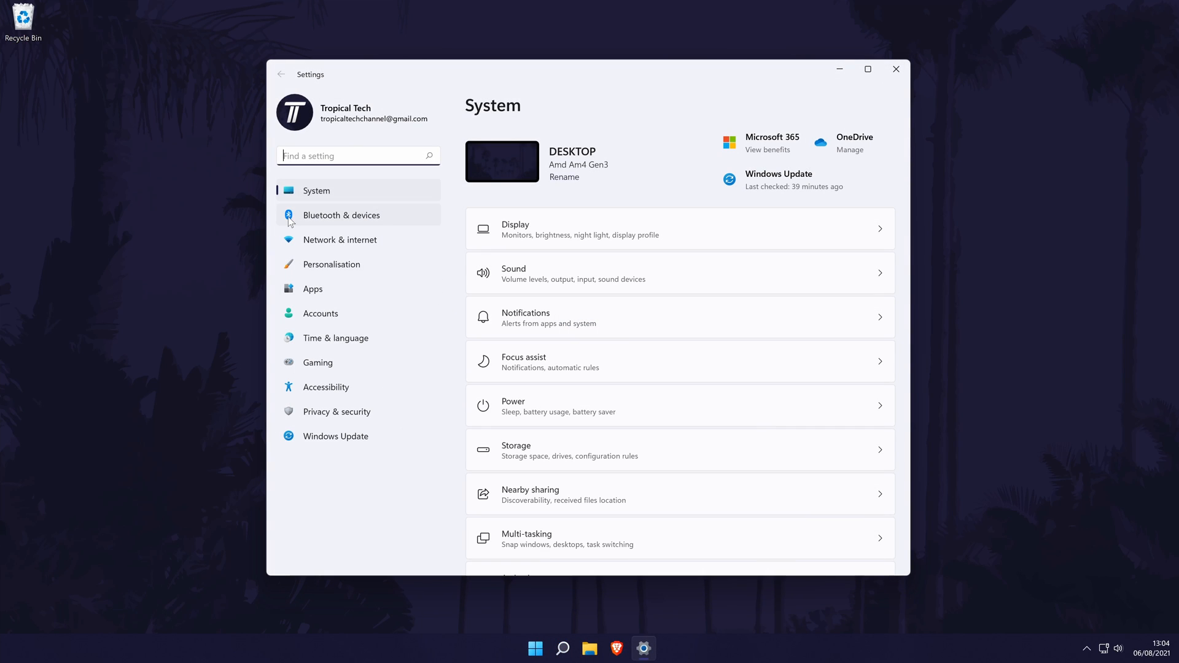
click(341, 215)
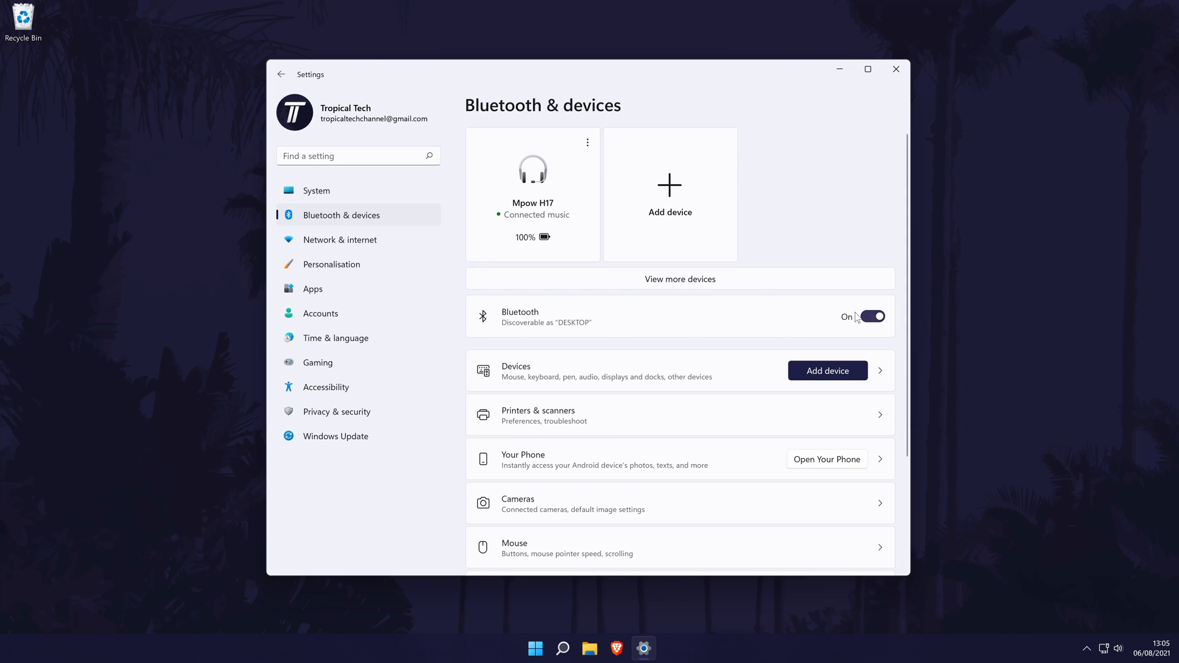
mouse_move(335, 240)
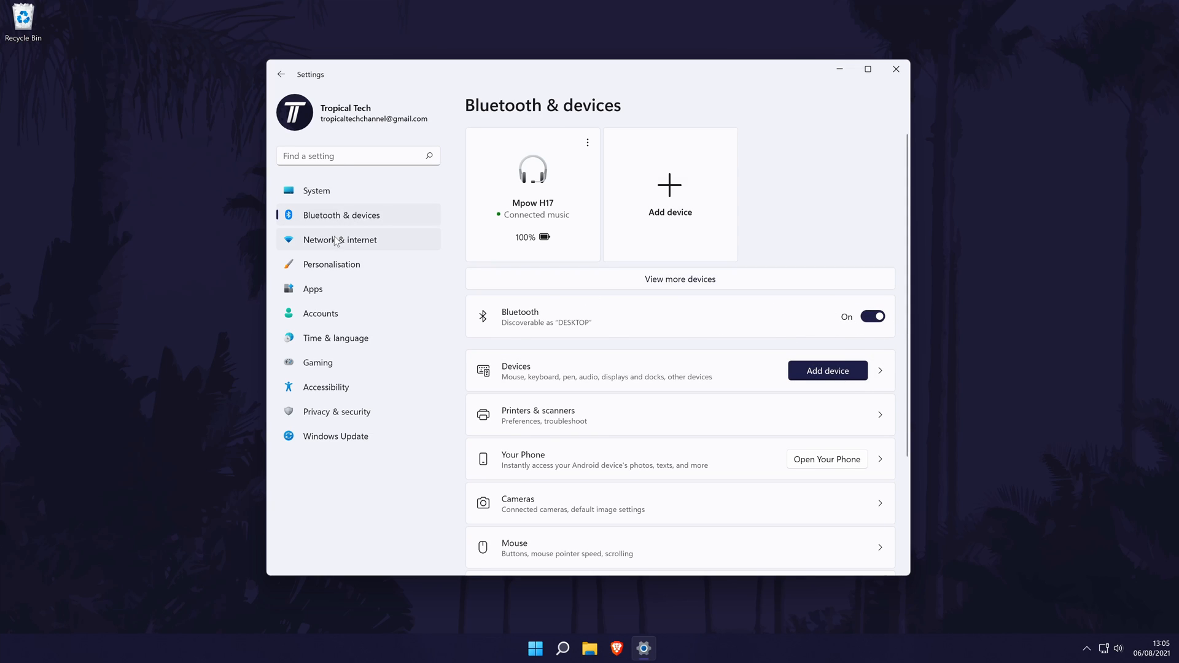
click(340, 239)
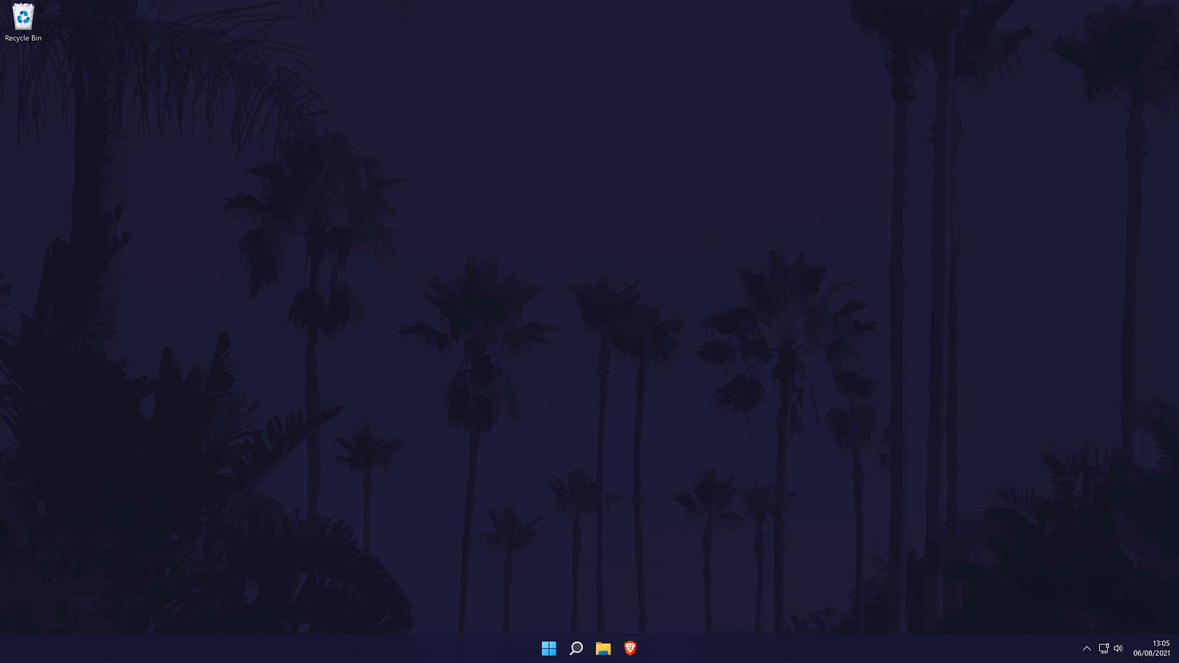
mouse_move(38, 15)
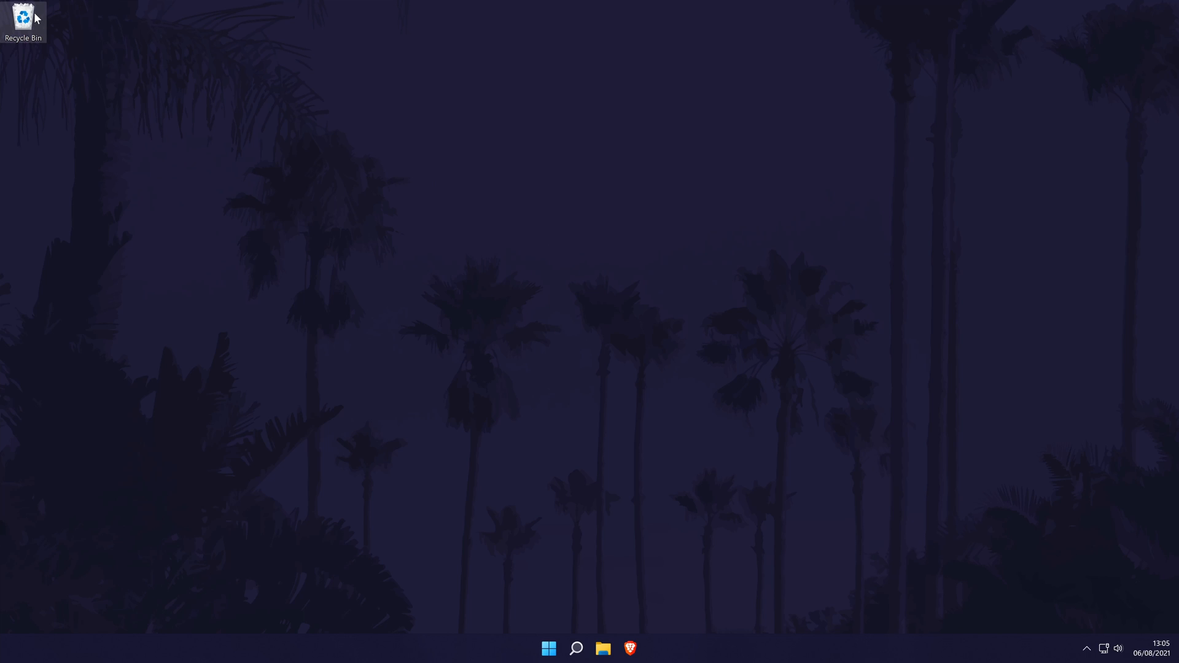
right_click(23, 19)
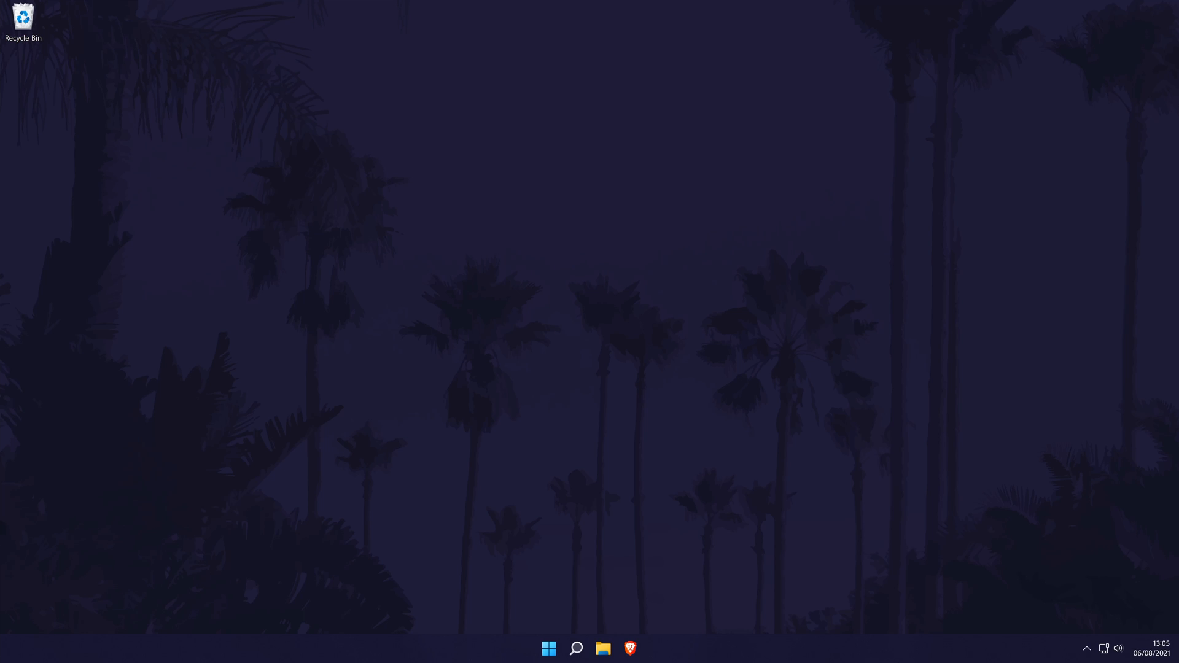
Open Settings > Apps and show Adobe Creative Cloud's uninstall option
click(576, 646)
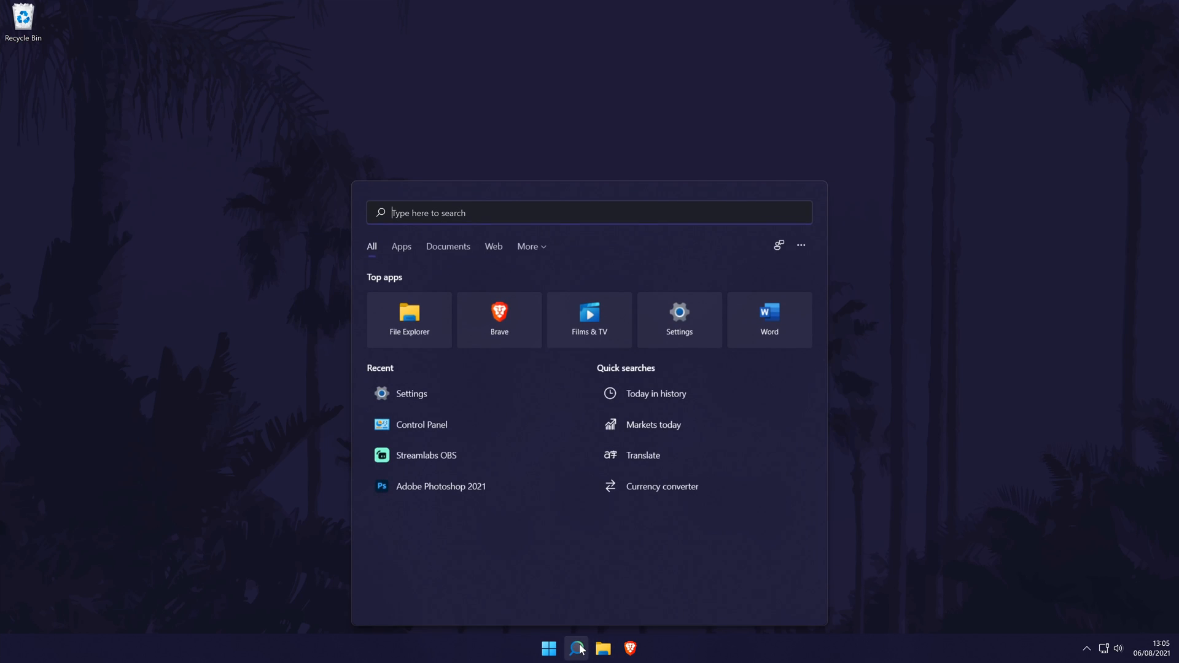
text(settings)
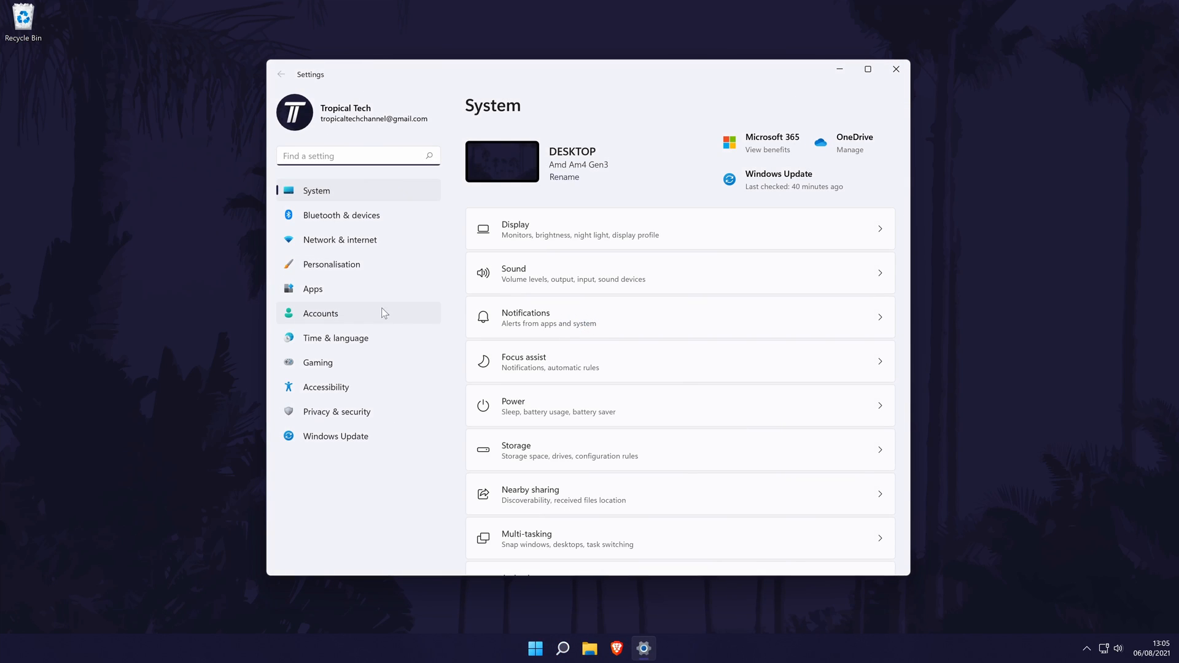
click(313, 289)
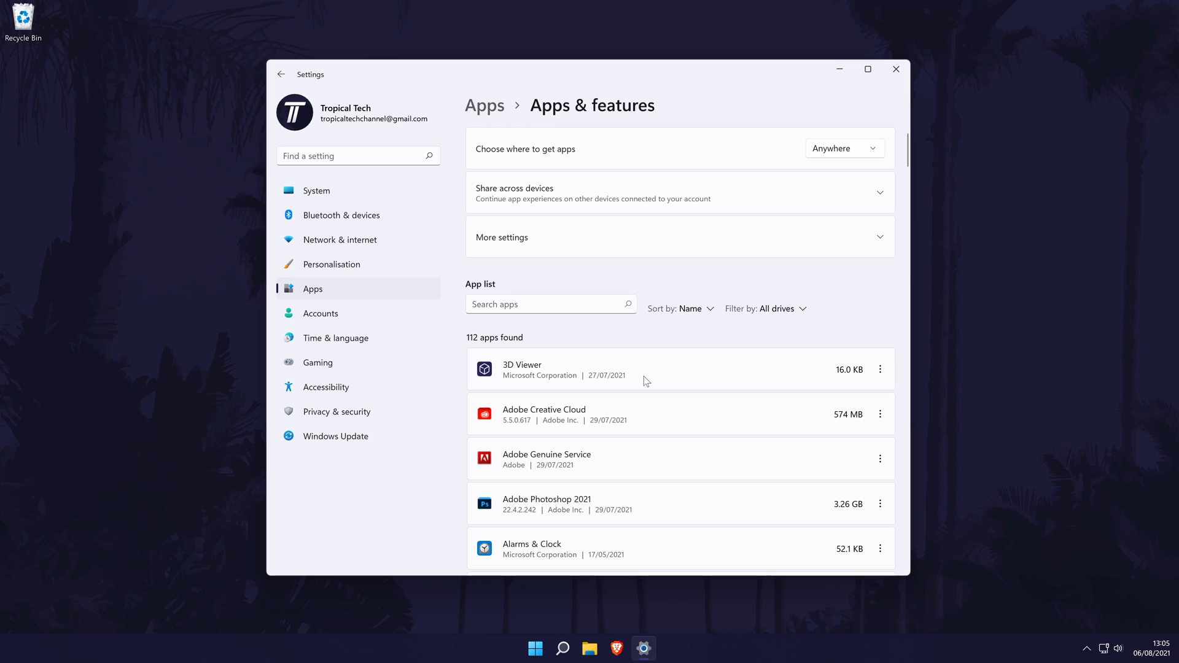
click(880, 413)
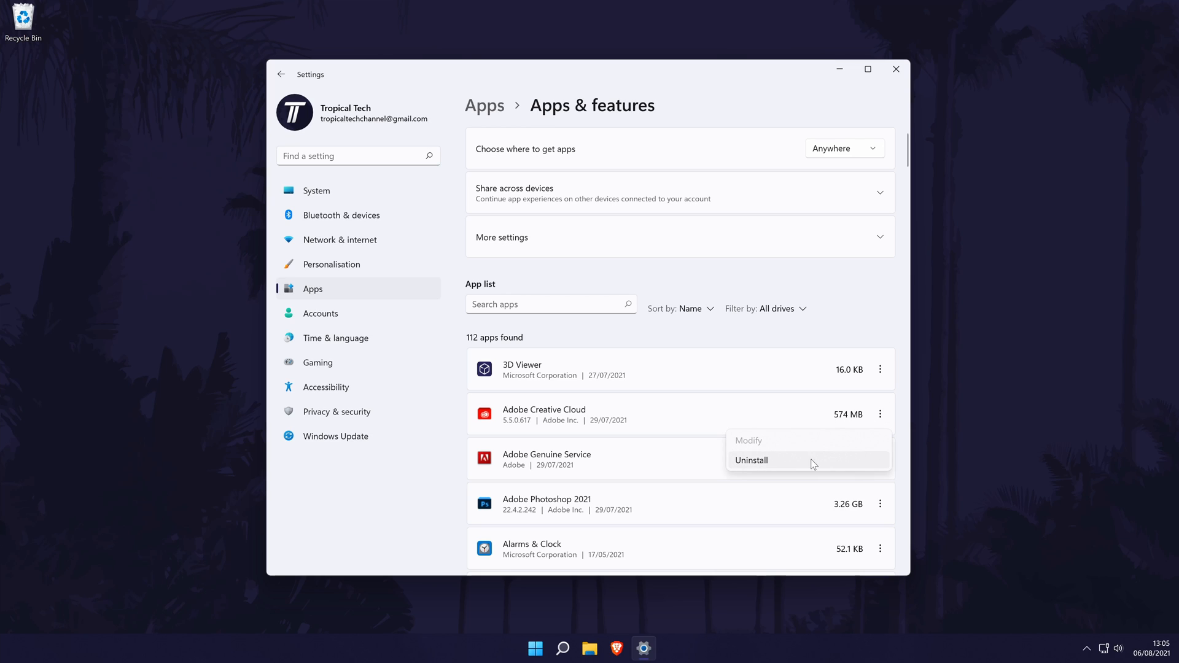
mouse_move(786, 464)
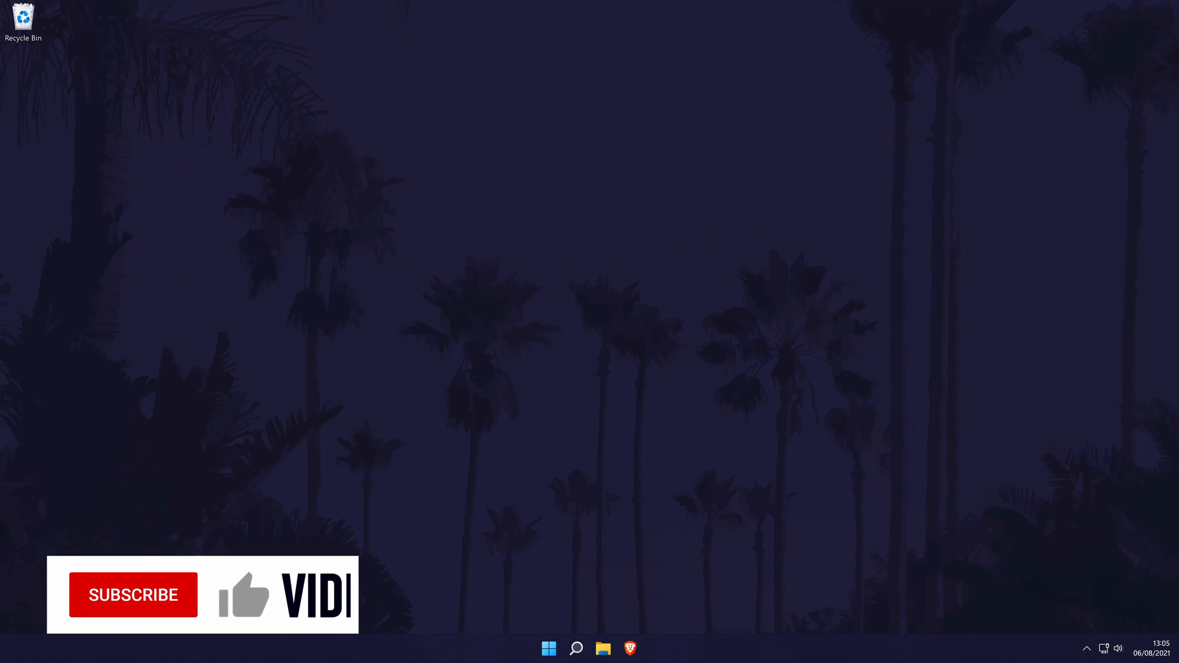
click(135, 612)
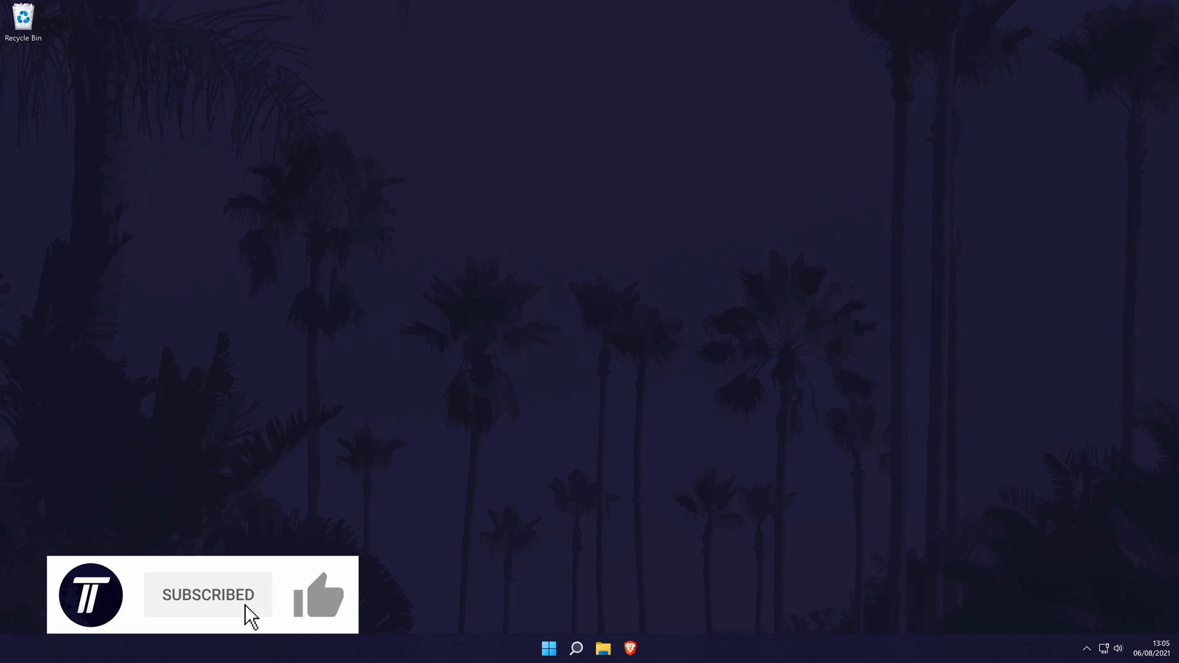
click(318, 605)
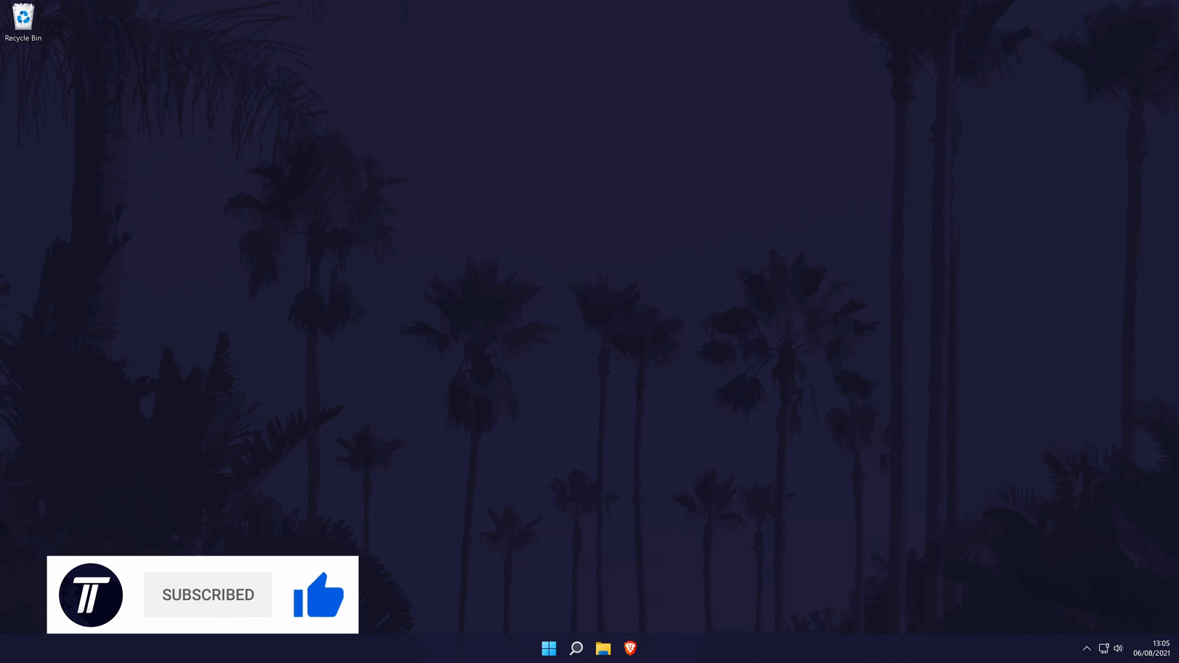